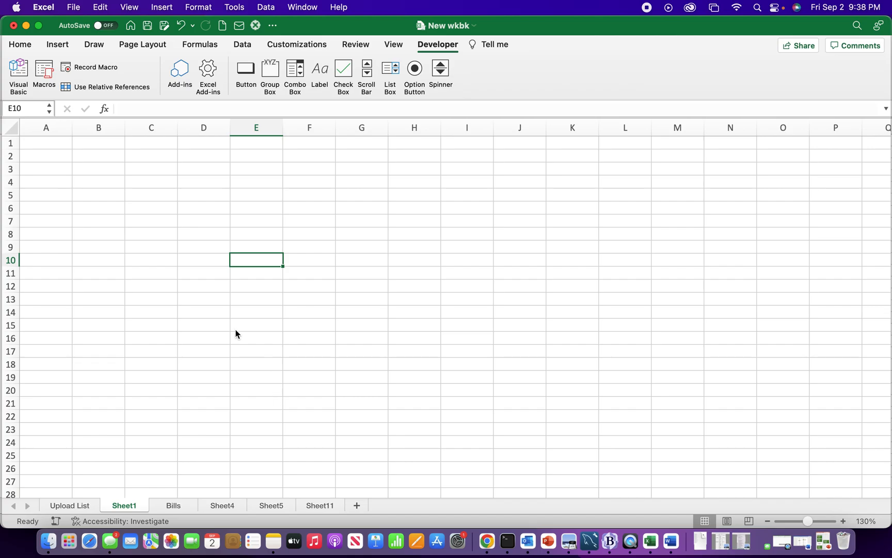
# - Preview the Developer tab and the Ribbon & Toolbar preferences, then close preferences
pyautogui.click(255, 208)
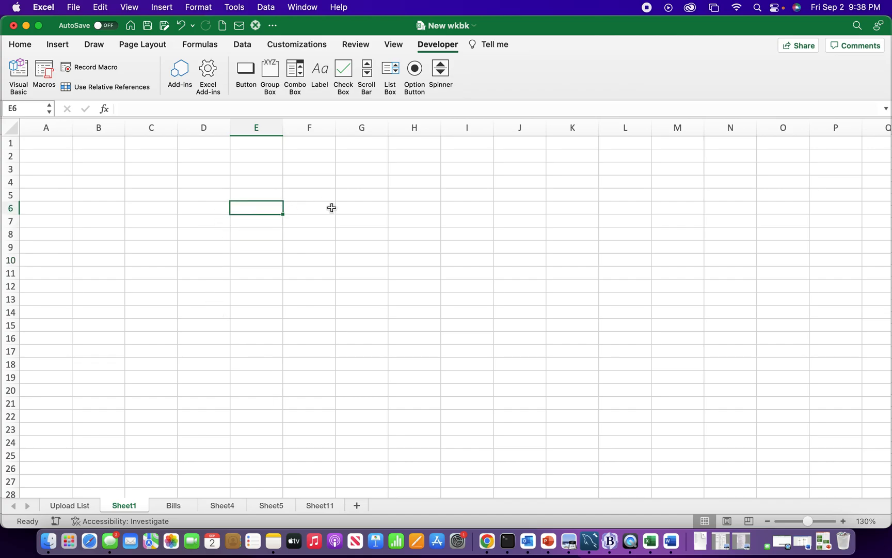
pyautogui.click(437, 45)
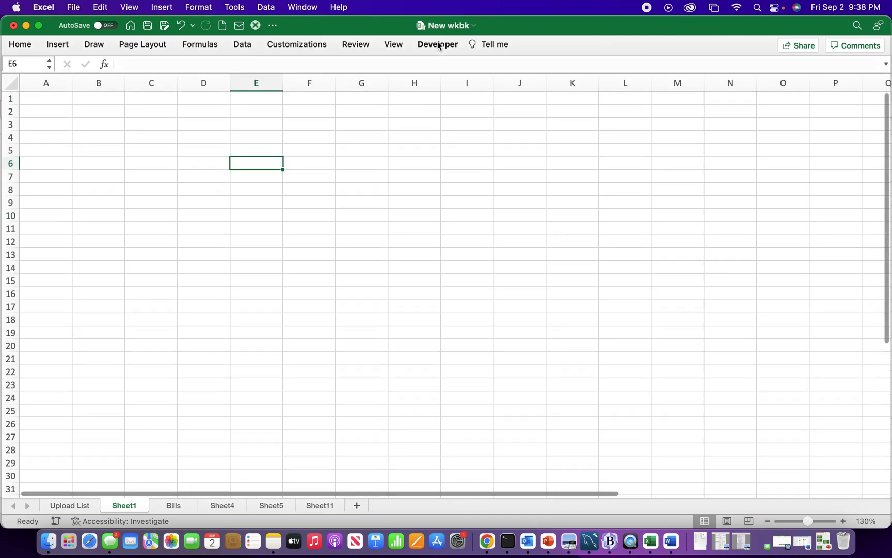
pyautogui.click(437, 44)
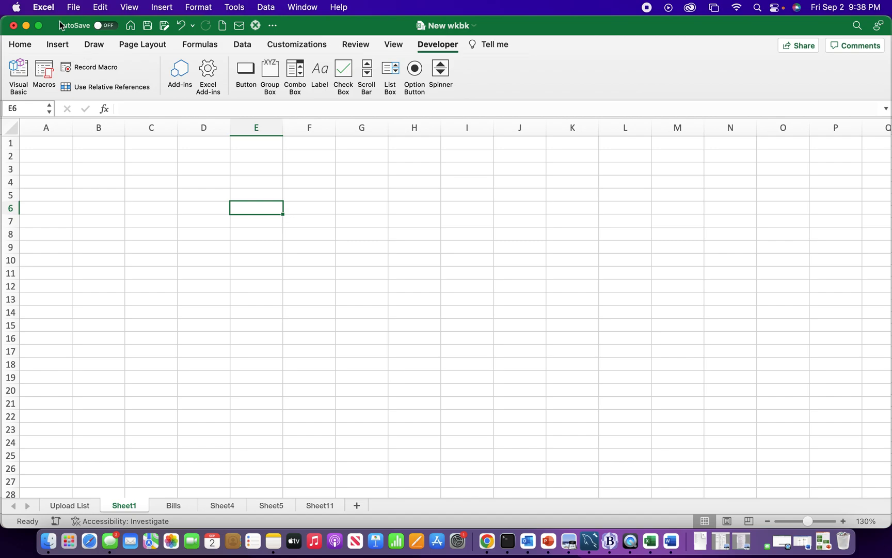
pyautogui.click(43, 7)
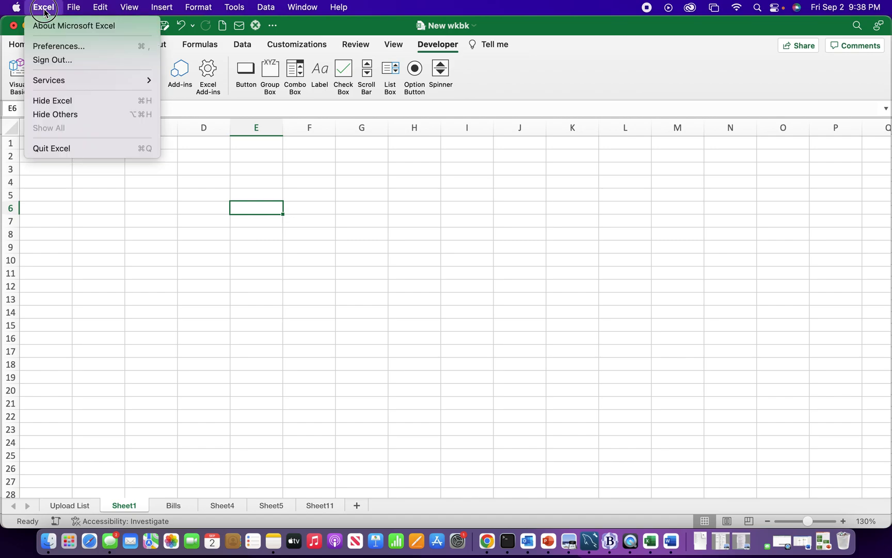
pyautogui.moveTo(58, 46)
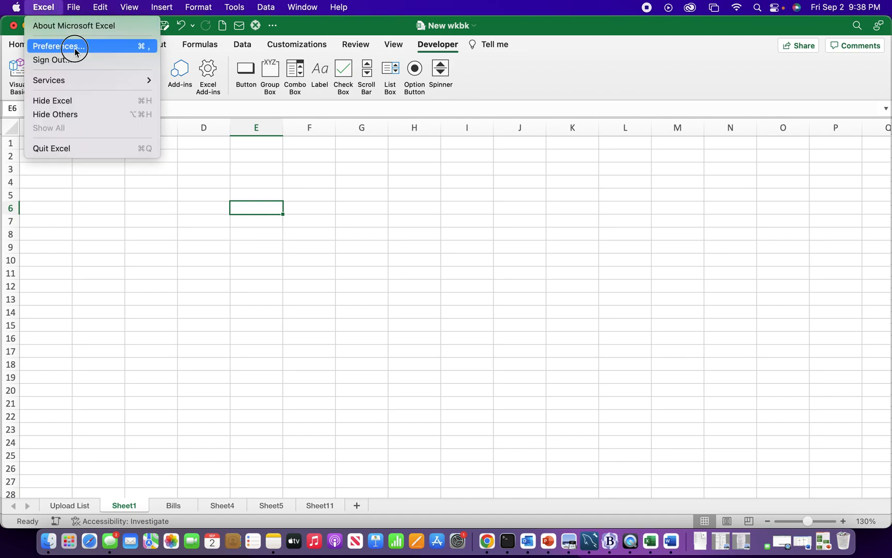
pyautogui.click(56, 46)
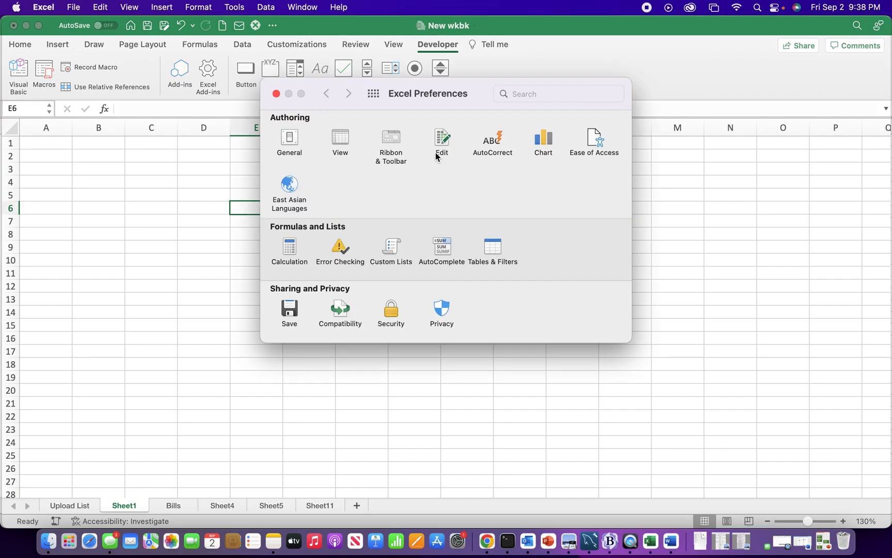
pyautogui.click(391, 141)
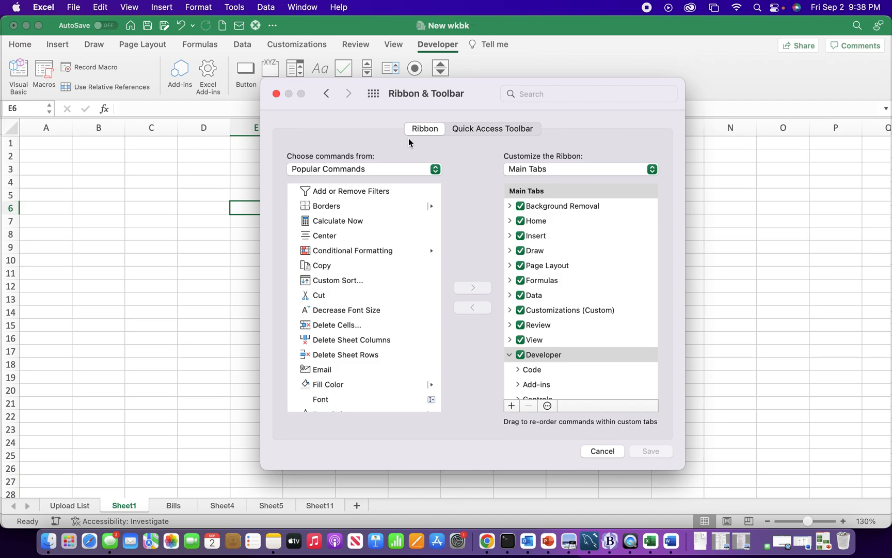
pyautogui.moveTo(506, 307)
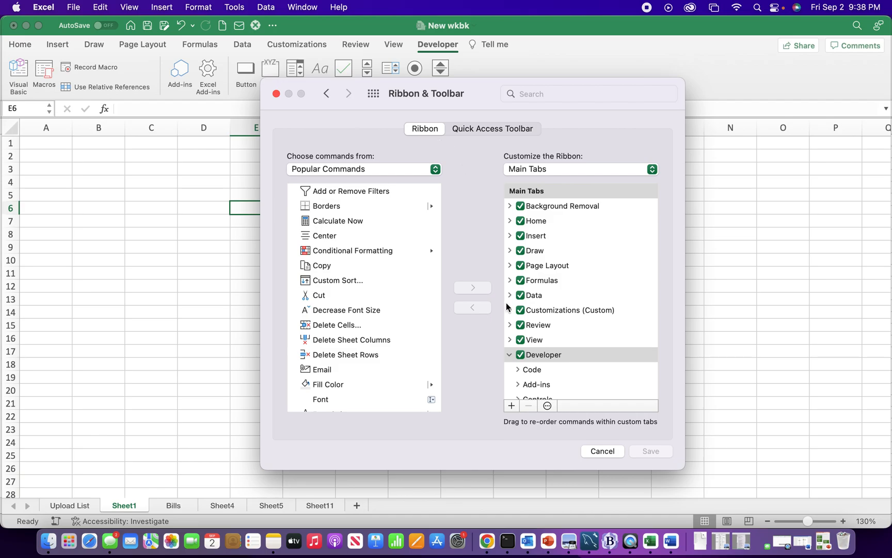
pyautogui.click(519, 354)
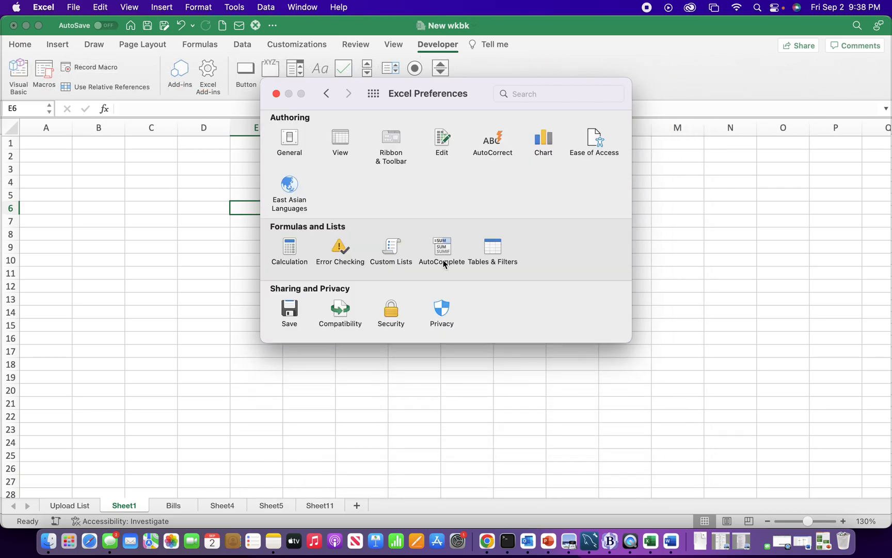
pyautogui.click(275, 93)
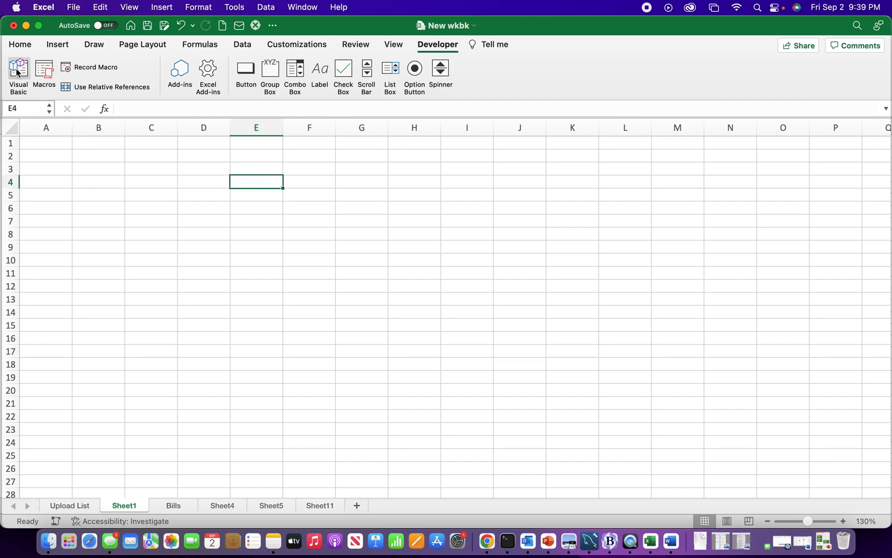
# - In the Visual Basic editor, begin a new macro with Sub Saveandclose()
pyautogui.click(19, 75)
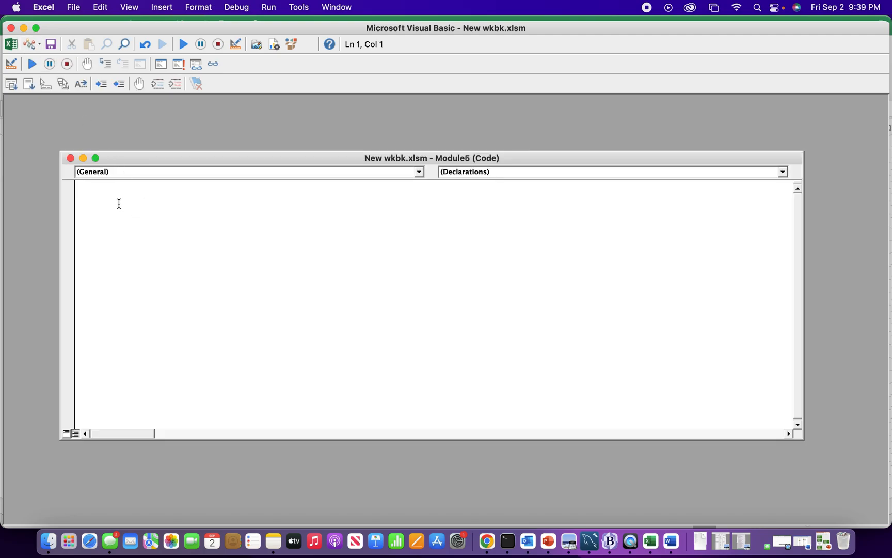
pyautogui.write('Sub')
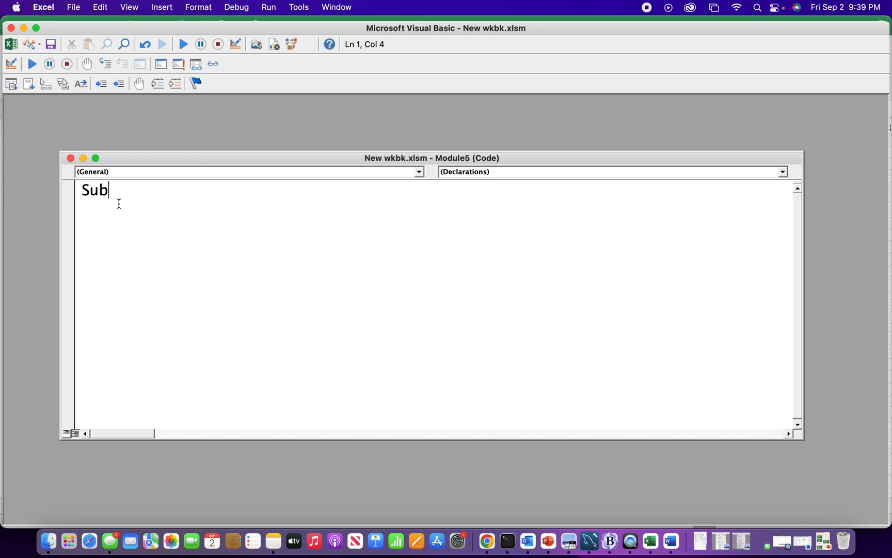
pyautogui.write('Save')
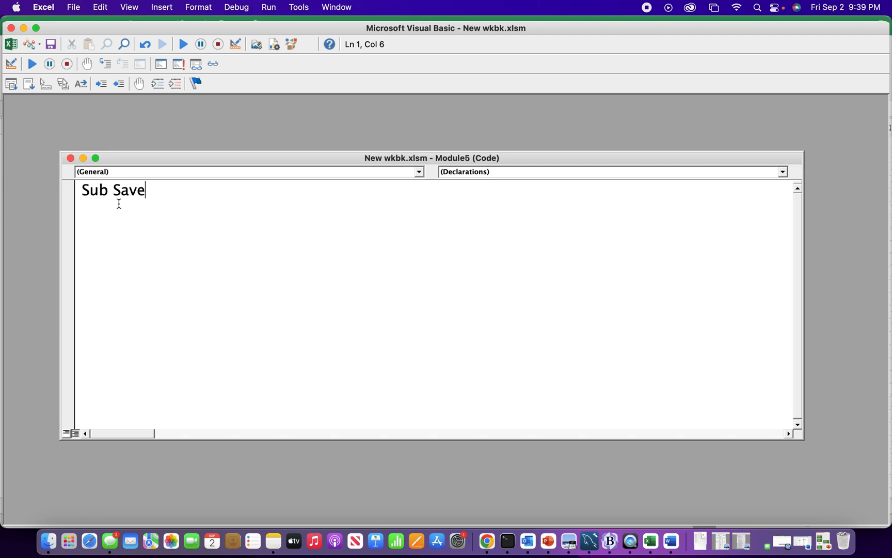
pyautogui.write('and')
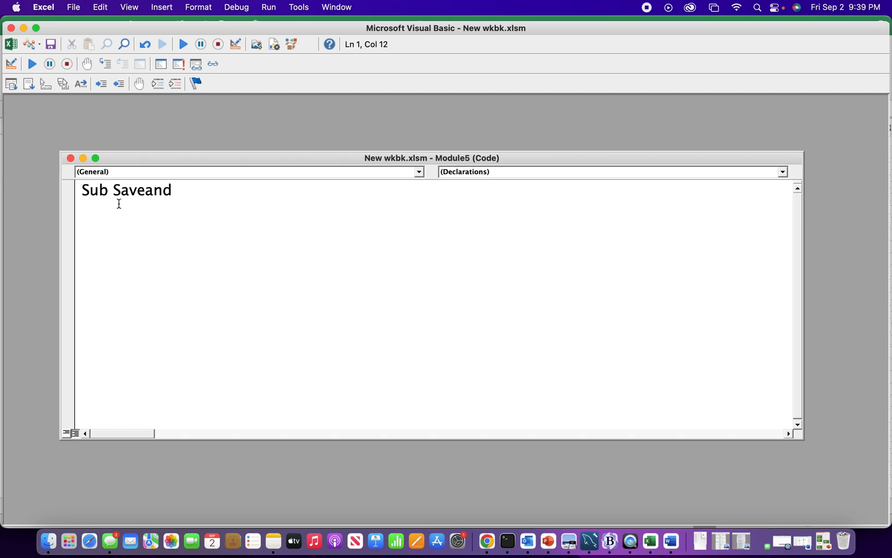
pyautogui.write('close')
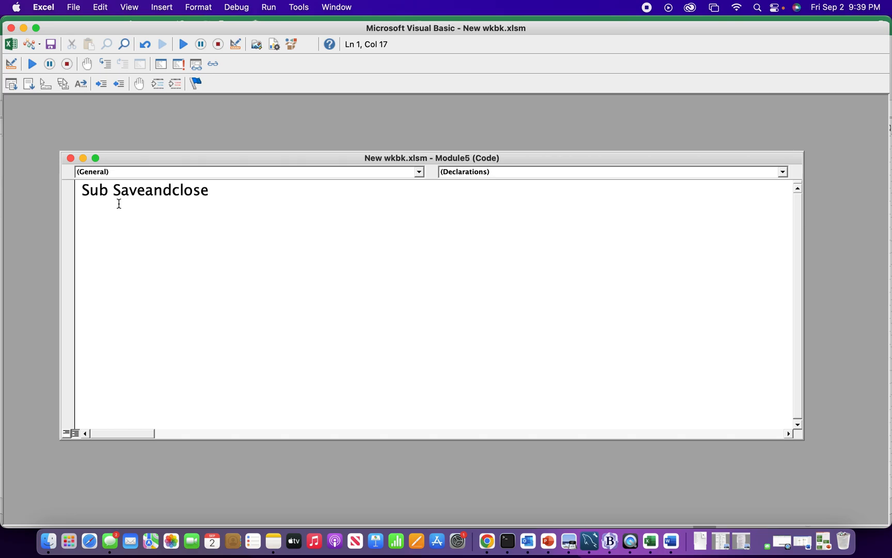
pyautogui.write('()')
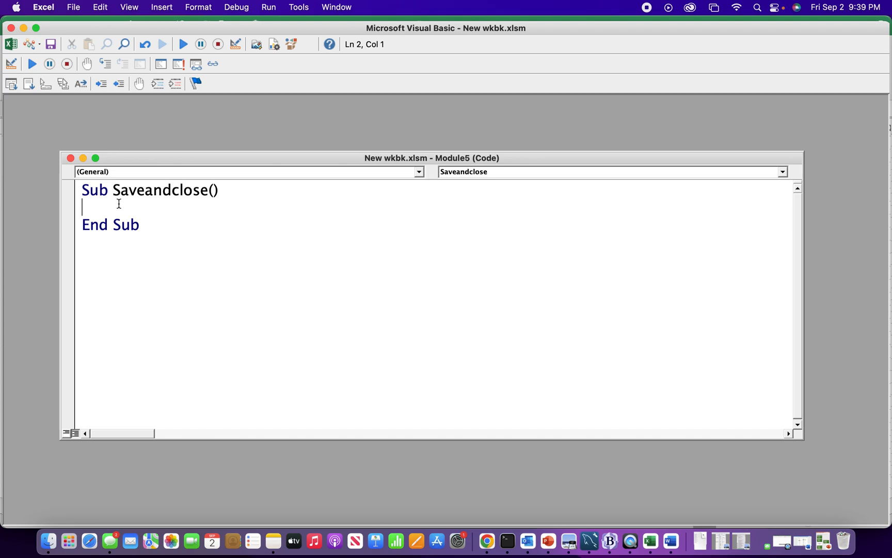
# - Write the macro body ActiveWorkbook.Close SaveChanges:=True
pyautogui.write('Acti')
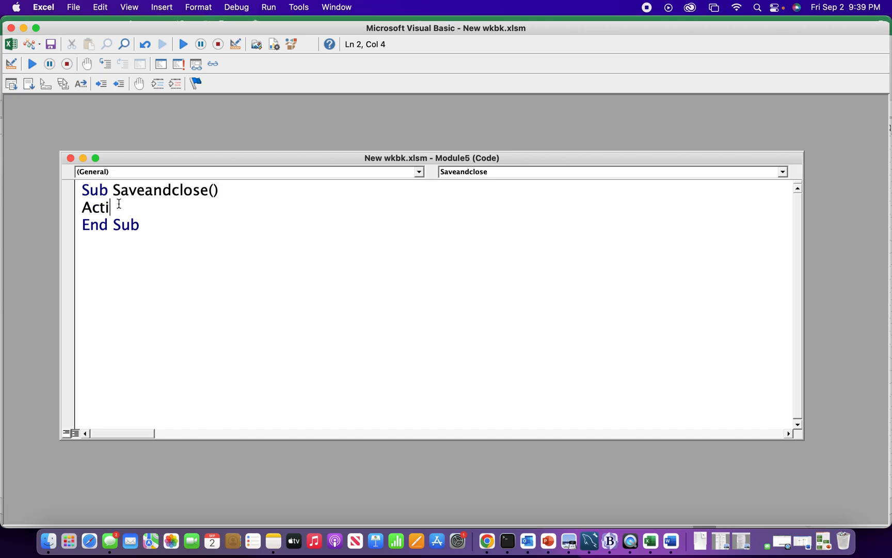
pyautogui.write('ve')
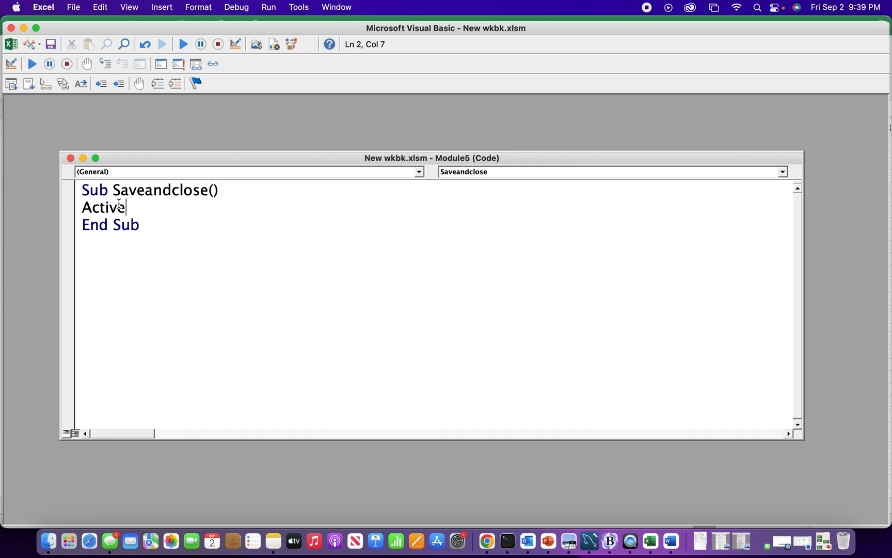
pyautogui.write('Work')
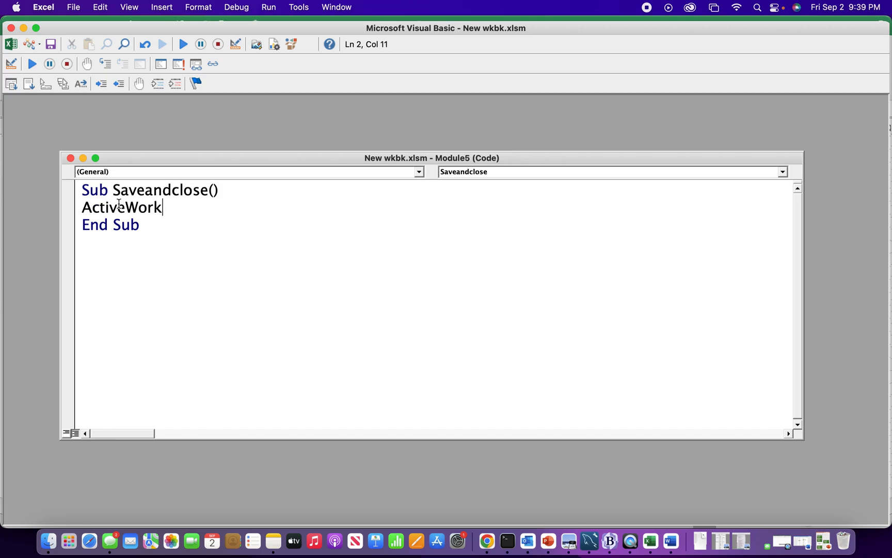
pyautogui.write('book.')
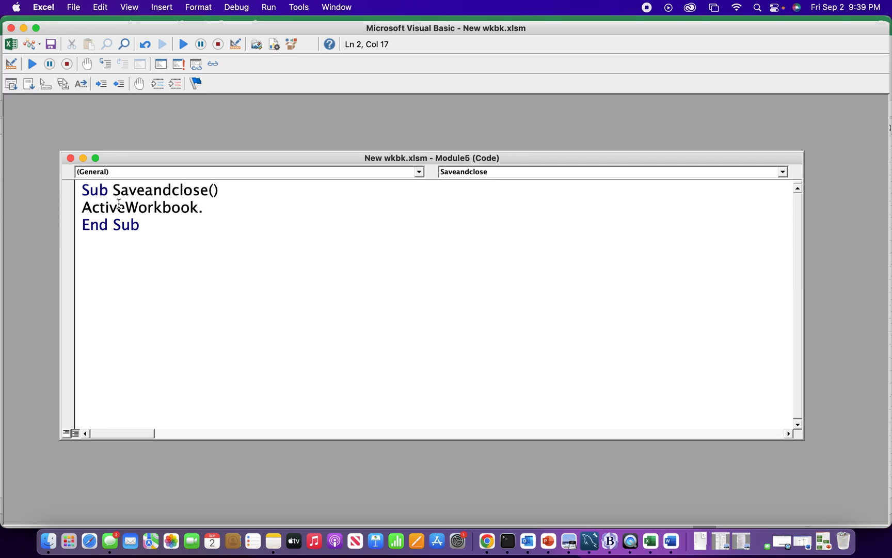
pyautogui.write('Close')
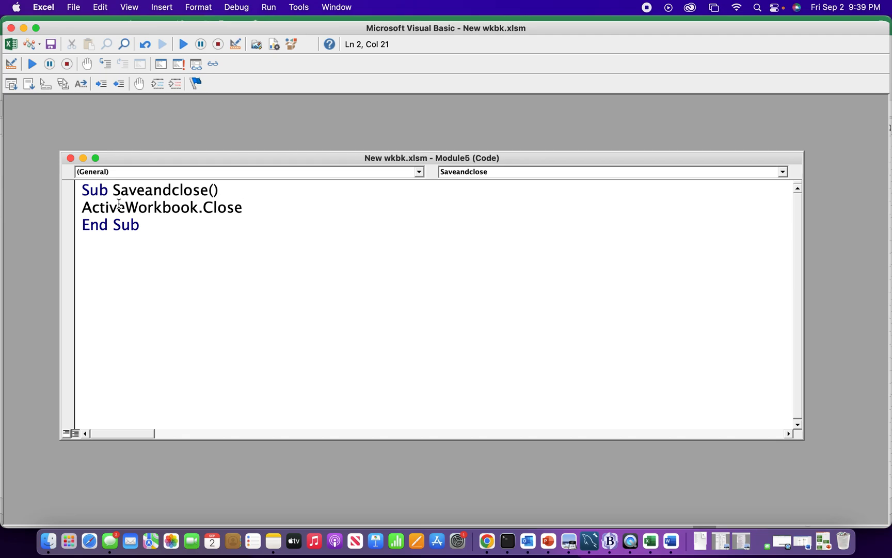
pyautogui.write('SaveC')
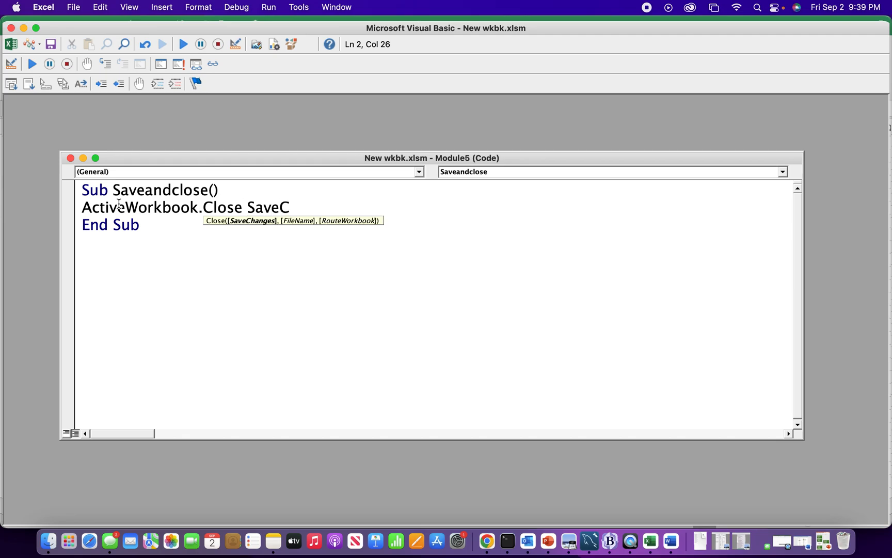
pyautogui.write('hanges')
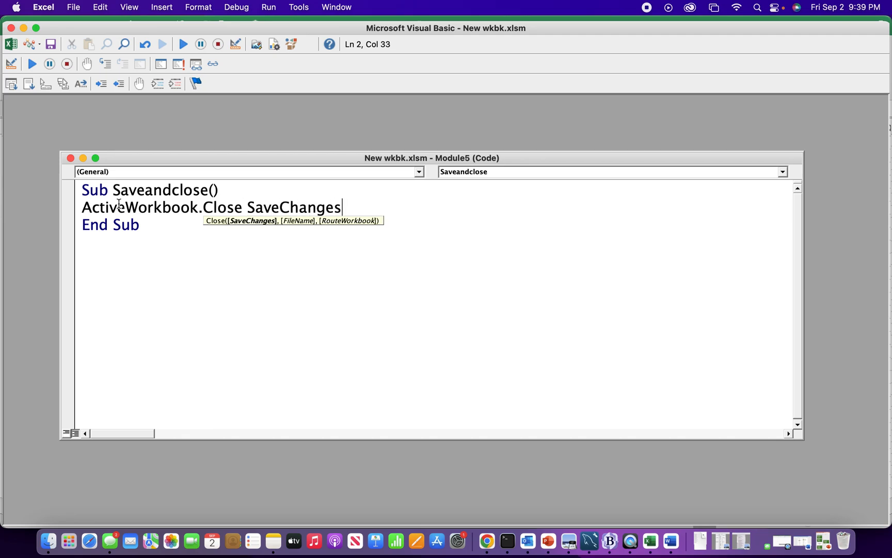
pyautogui.write(':=')
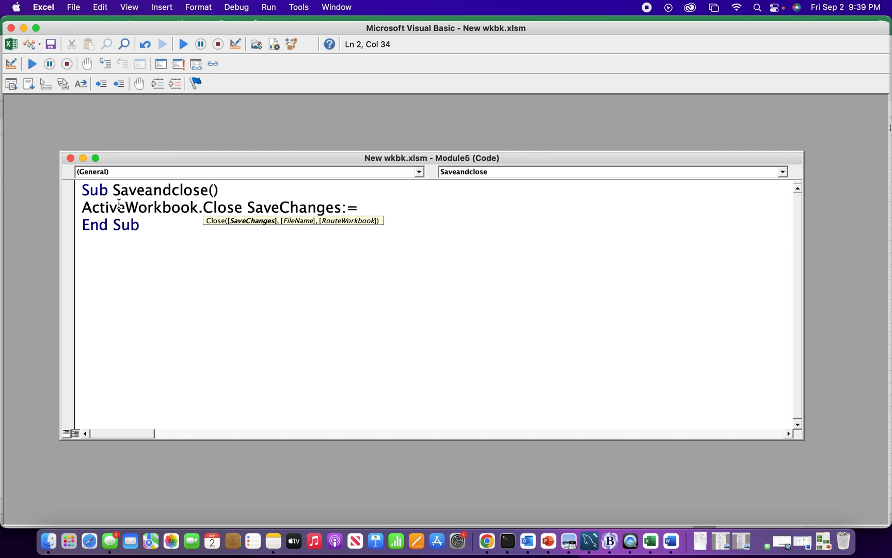
pyautogui.write('Tur')
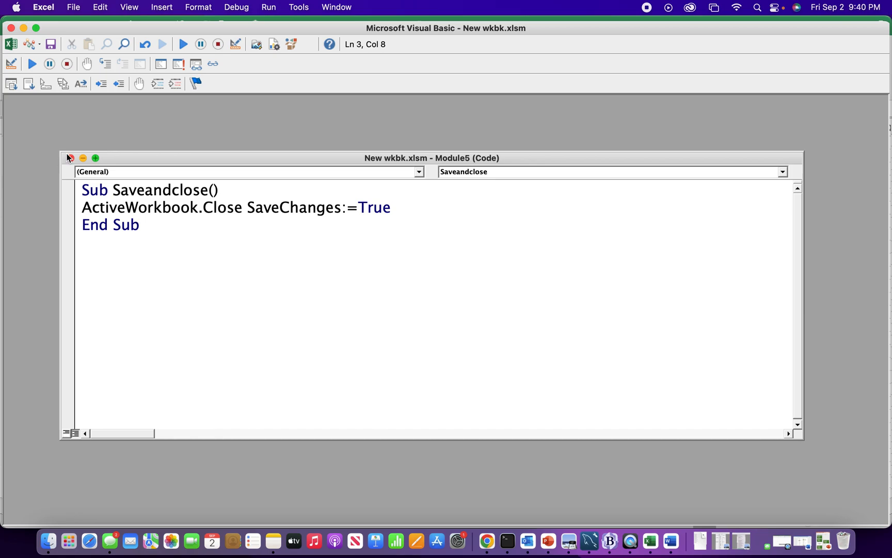
# - Return to the worksheet and save the workbook, bringing up the macro-enabled .xlsm format prompt
pyautogui.click(68, 158)
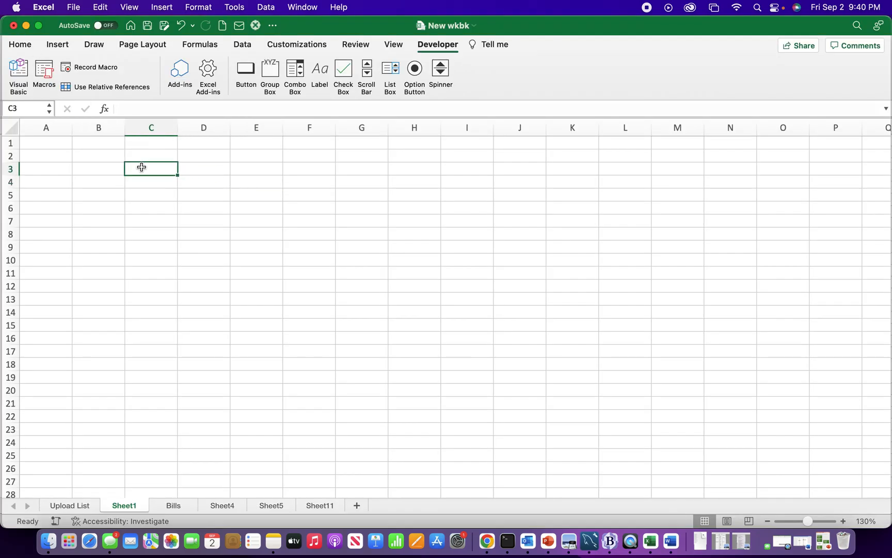
pyautogui.click(164, 24)
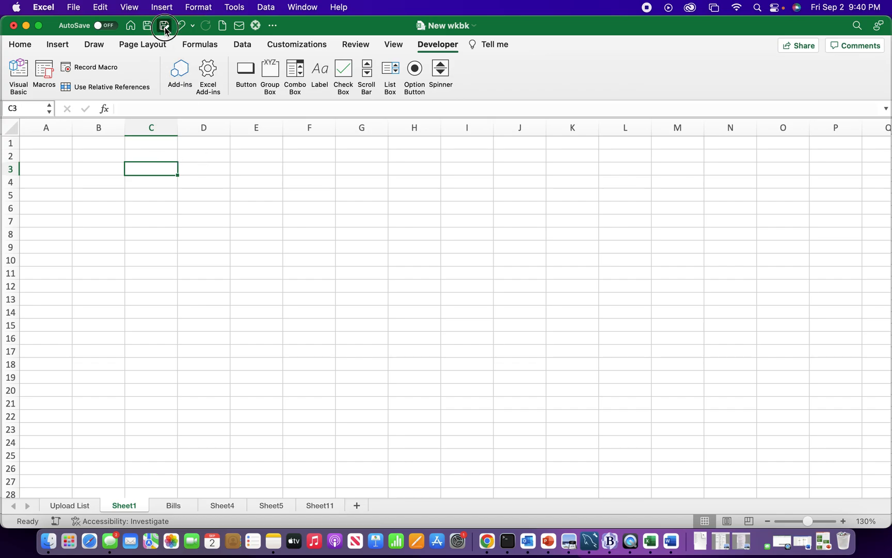
pyautogui.click(164, 25)
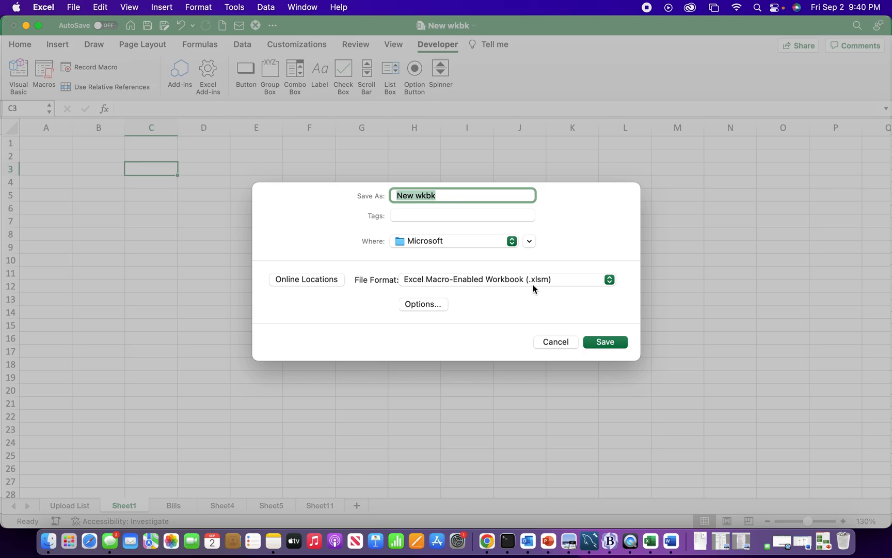
pyautogui.moveTo(426, 229)
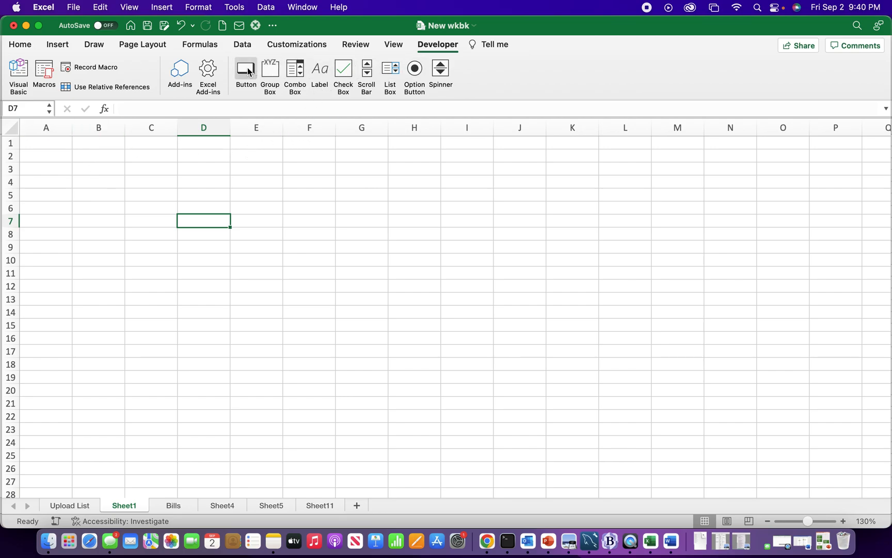
# - Insert a form button (Button 3) on the sheet assigned to the Saveandclose macro
pyautogui.click(245, 68)
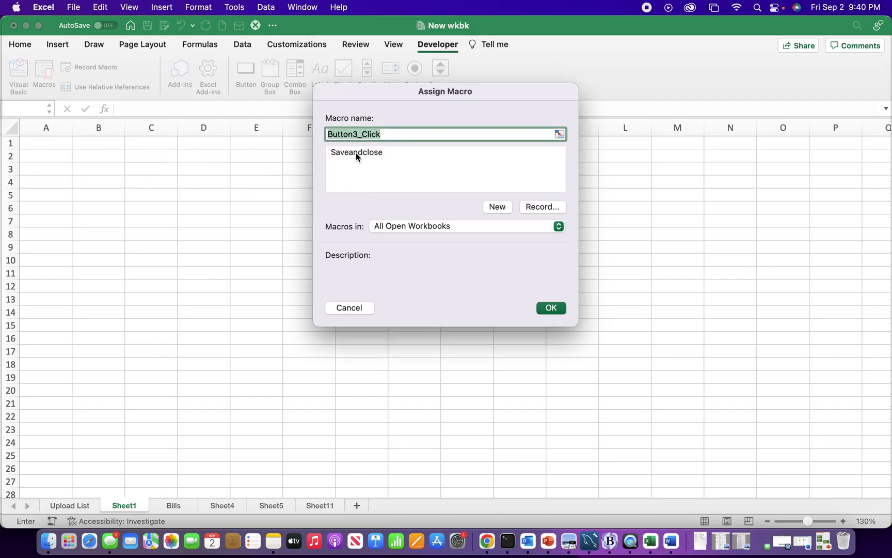
pyautogui.click(356, 152)
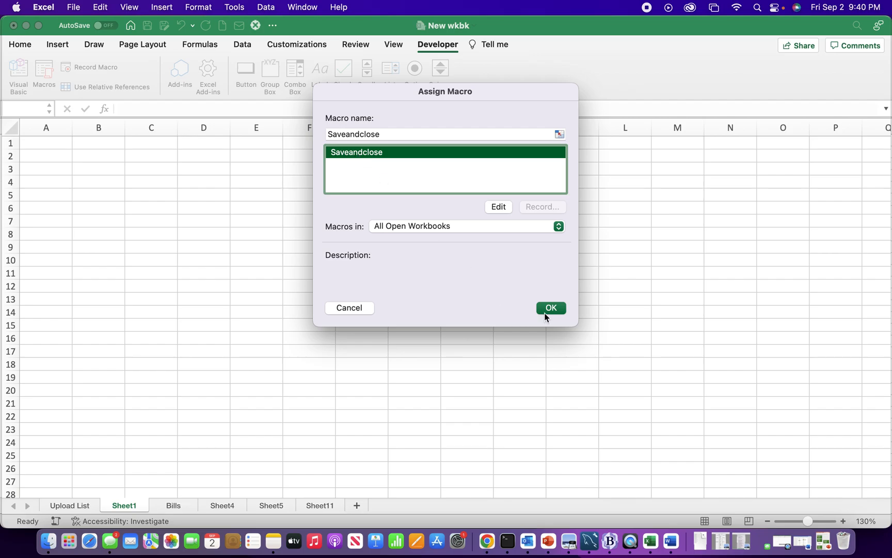
pyautogui.click(550, 307)
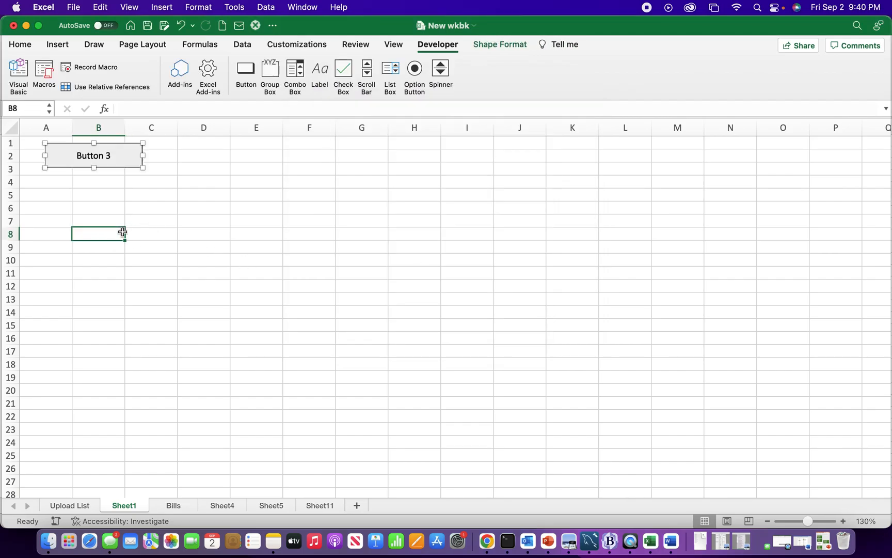
pyautogui.click(156, 252)
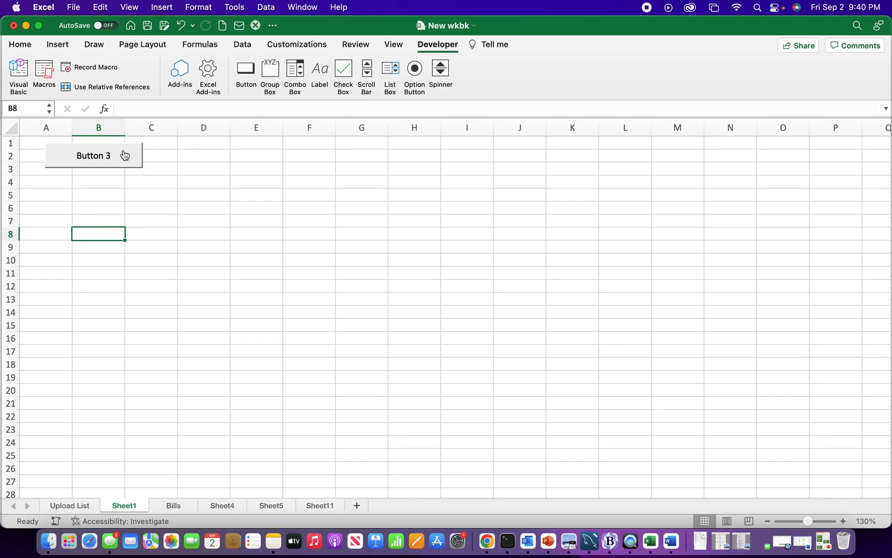
# - Reopen Excel Preferences at the Ribbon & Toolbar customization page
pyautogui.click(152, 180)
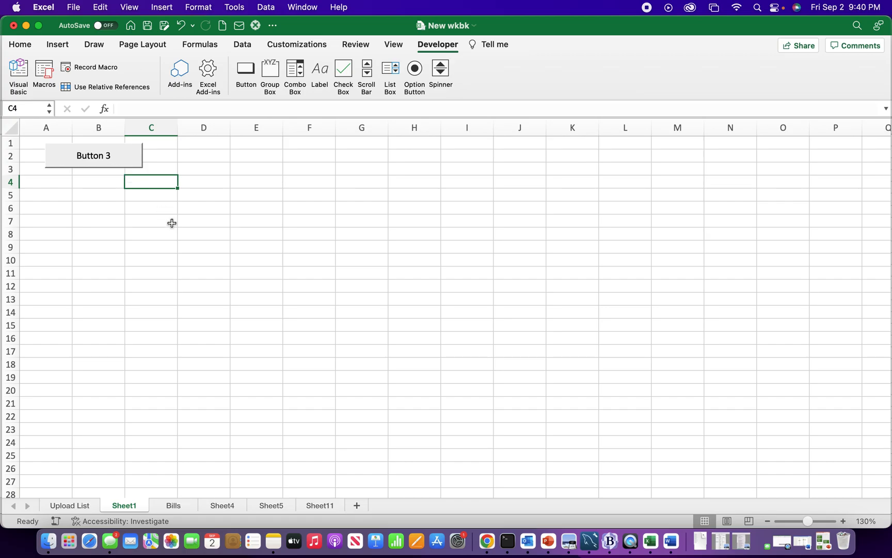
pyautogui.moveTo(143, 199)
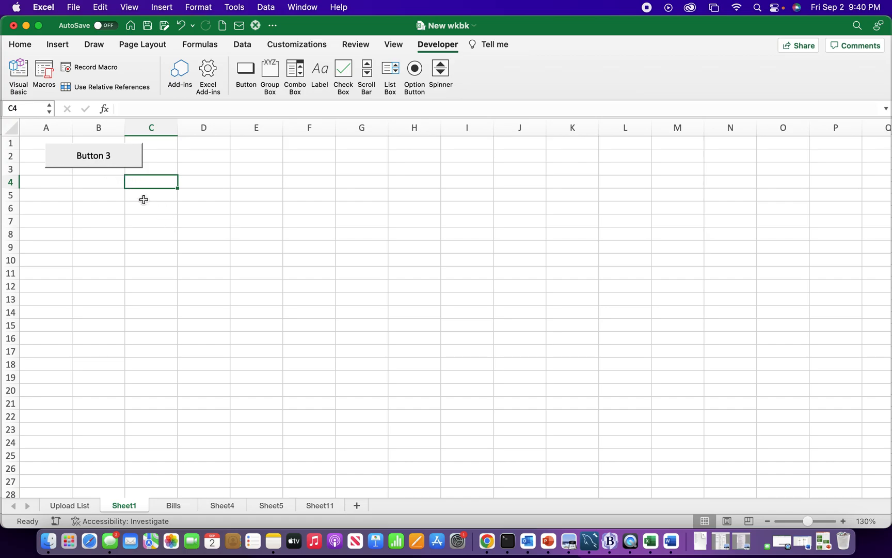
pyautogui.moveTo(169, 180)
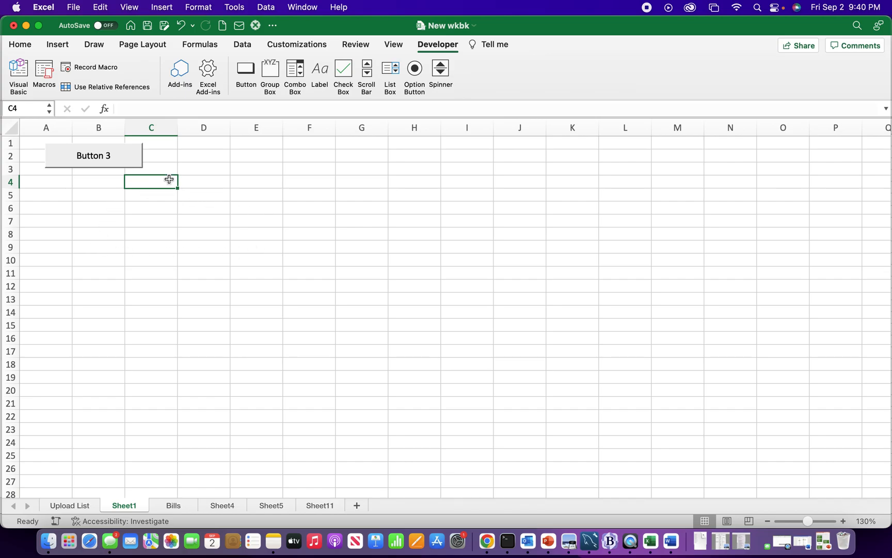
pyautogui.moveTo(255, 194)
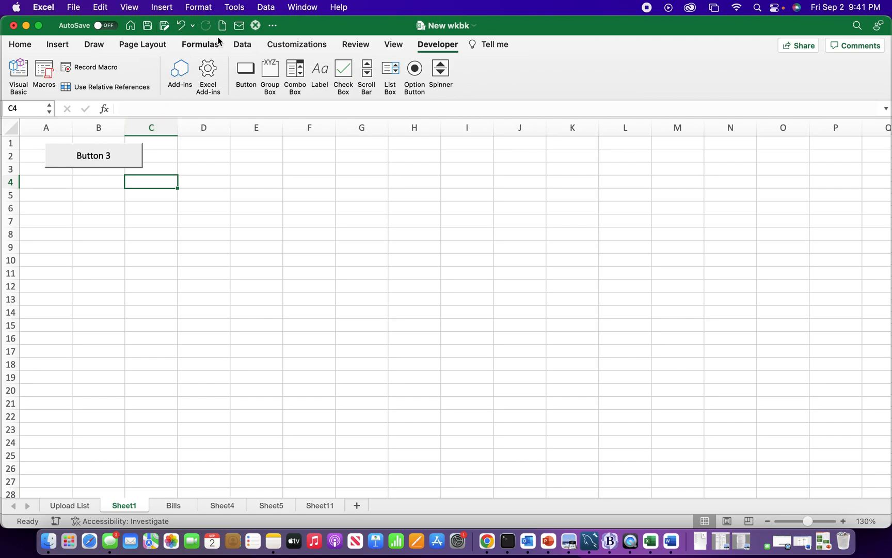
pyautogui.click(42, 7)
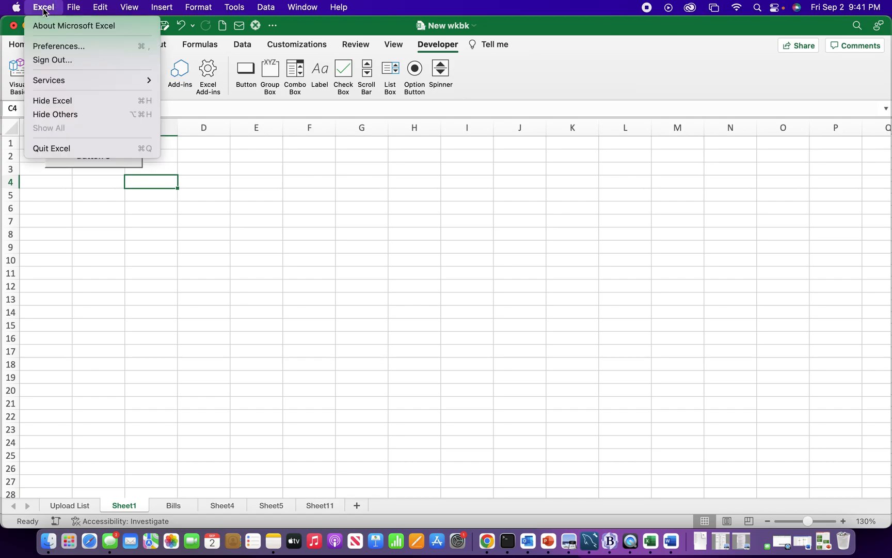
pyautogui.click(58, 47)
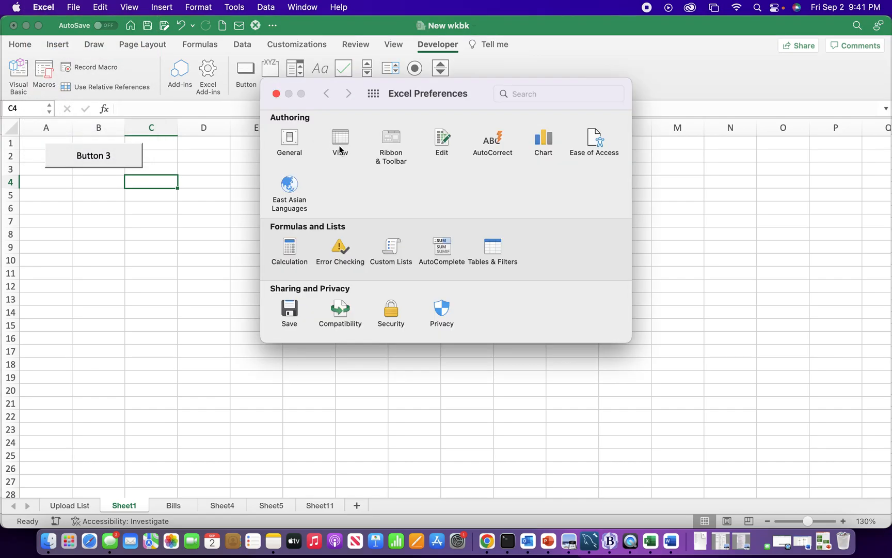
pyautogui.click(392, 142)
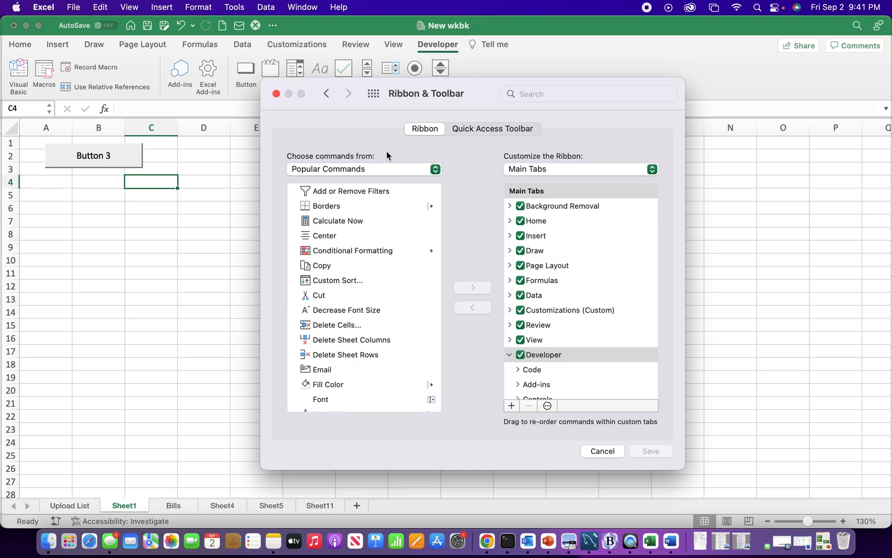
pyautogui.moveTo(342, 130)
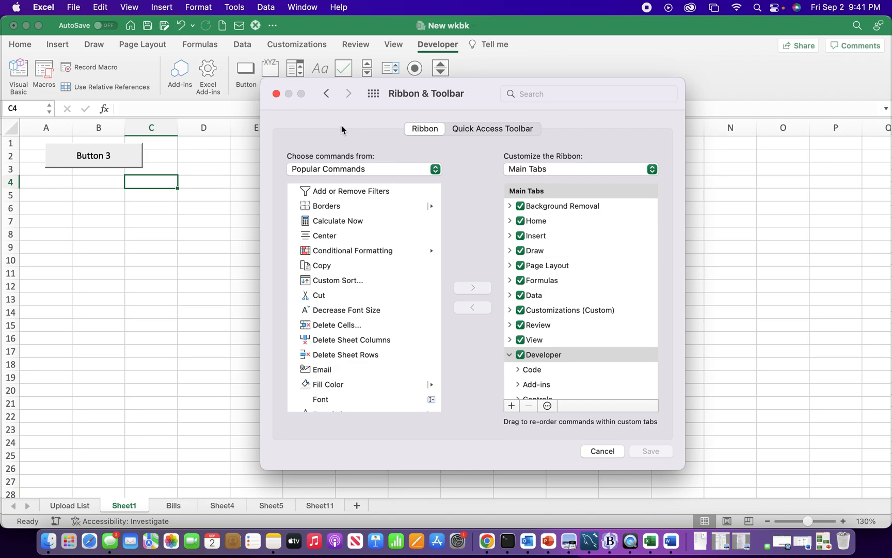
pyautogui.moveTo(471, 236)
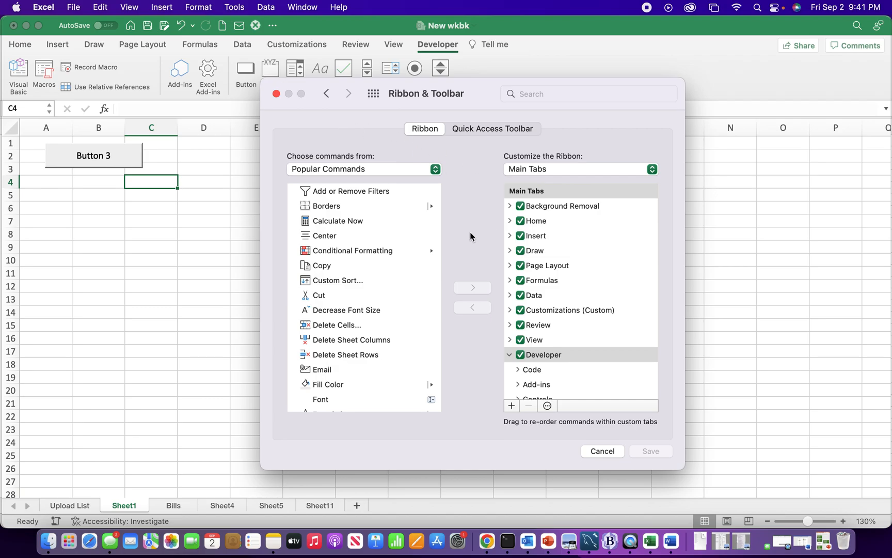
# - Switch to Quick Access Toolbar customization and list Macros as the available commands
pyautogui.click(492, 130)
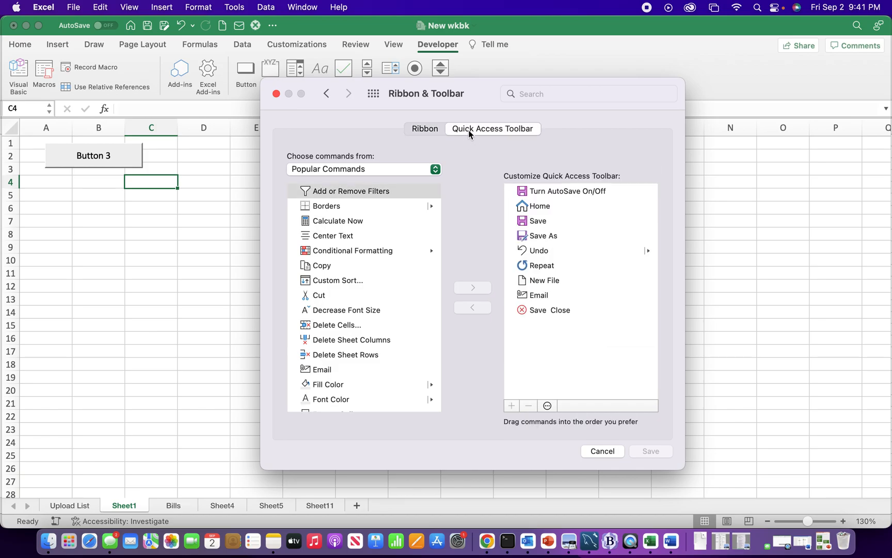
pyautogui.click(550, 310)
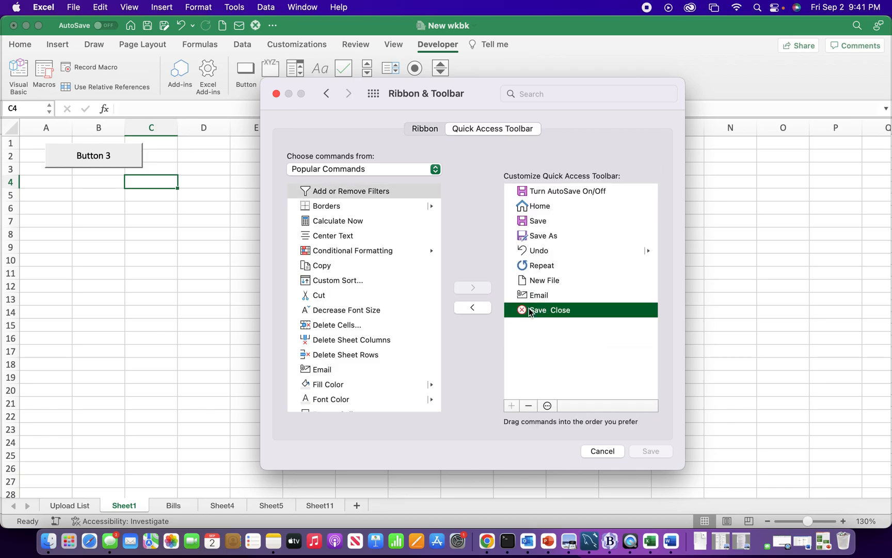
pyautogui.moveTo(468, 256)
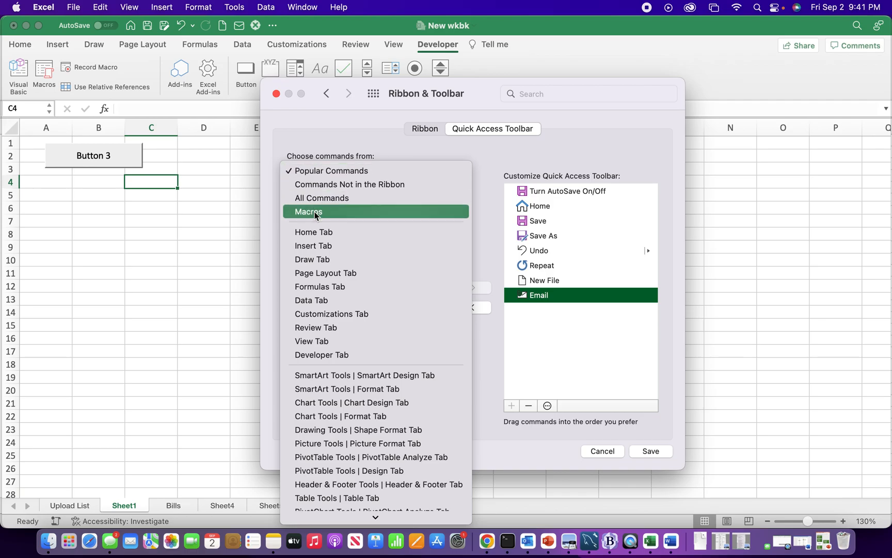
pyautogui.click(307, 211)
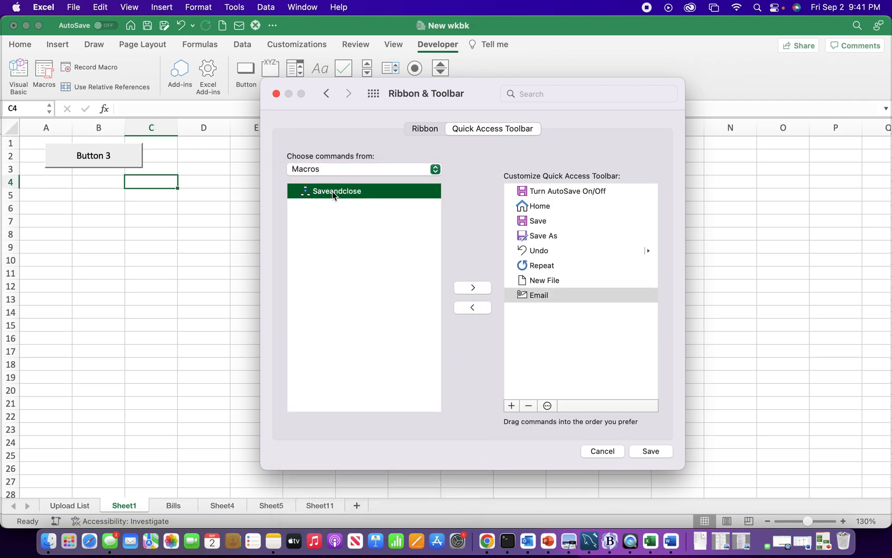
pyautogui.moveTo(341, 198)
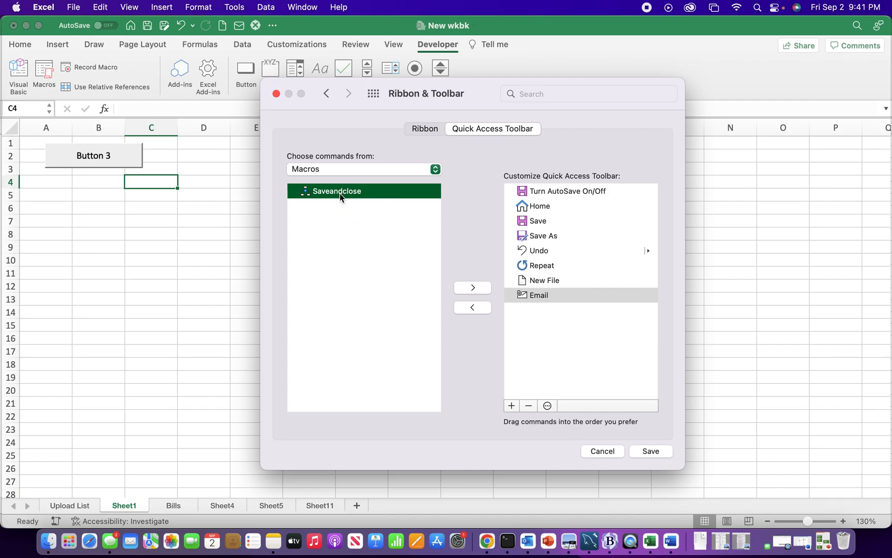
pyautogui.moveTo(408, 253)
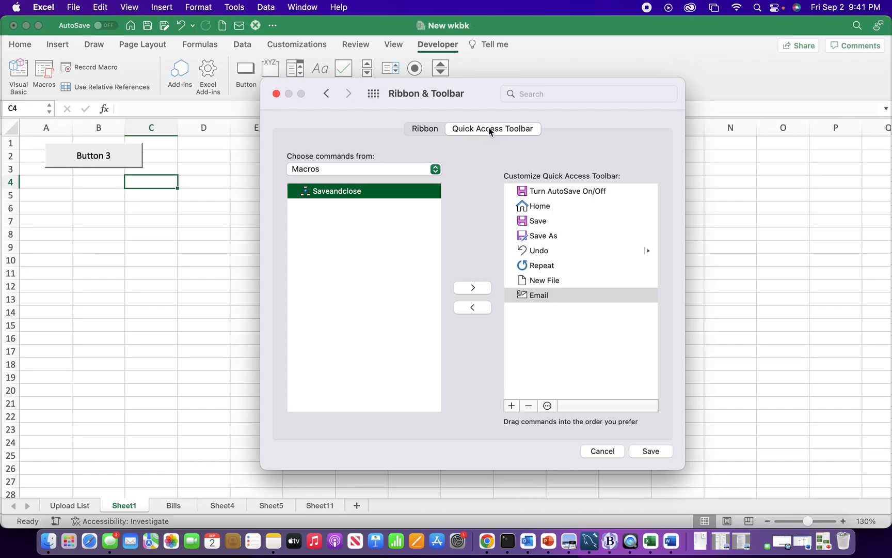
# - Add the Saveandclose macro to the Quick Access Toolbar command list and select its entry
pyautogui.click(424, 129)
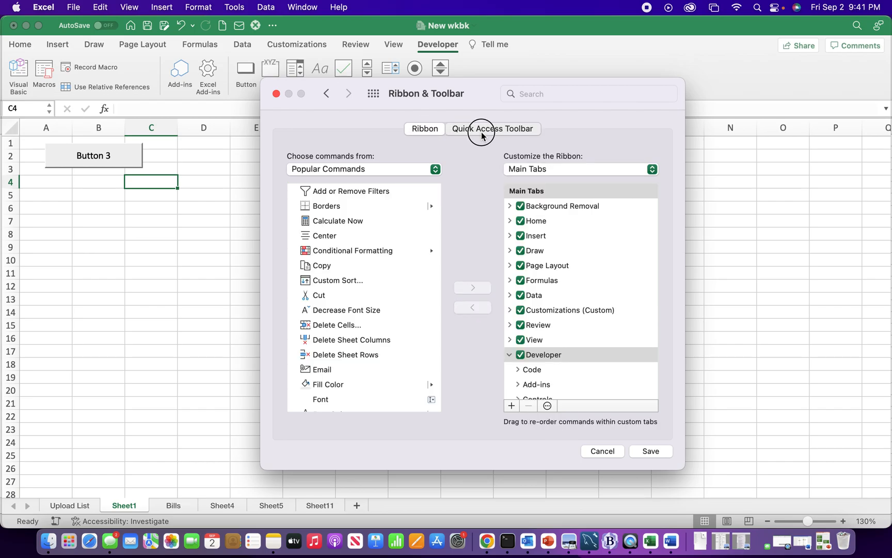
pyautogui.click(492, 130)
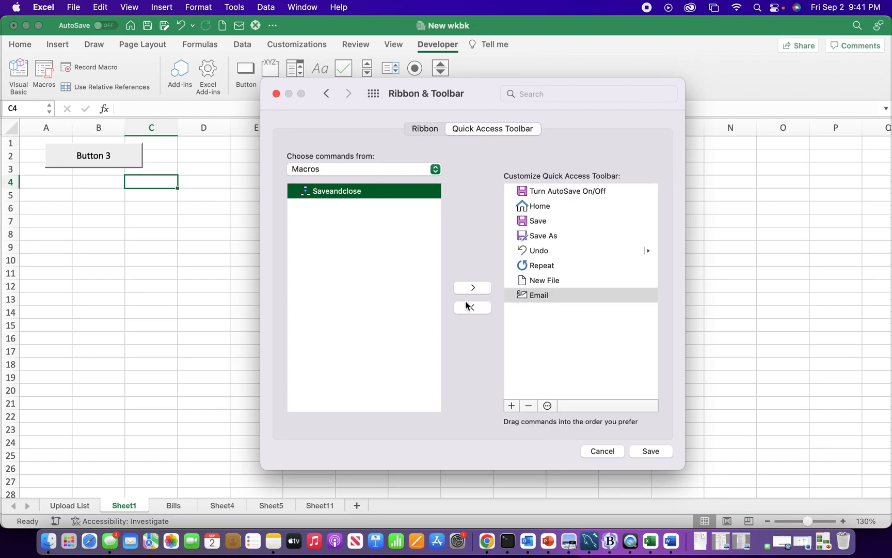
pyautogui.click(472, 287)
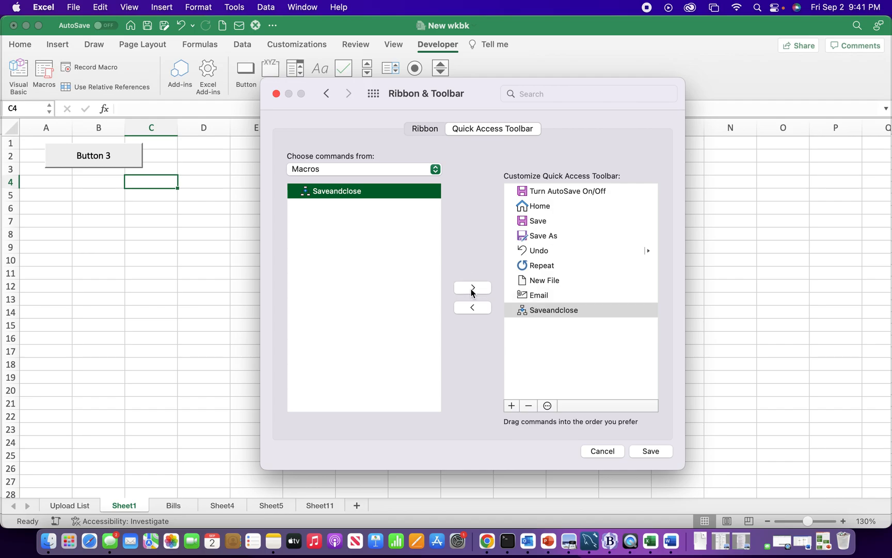
pyautogui.click(581, 310)
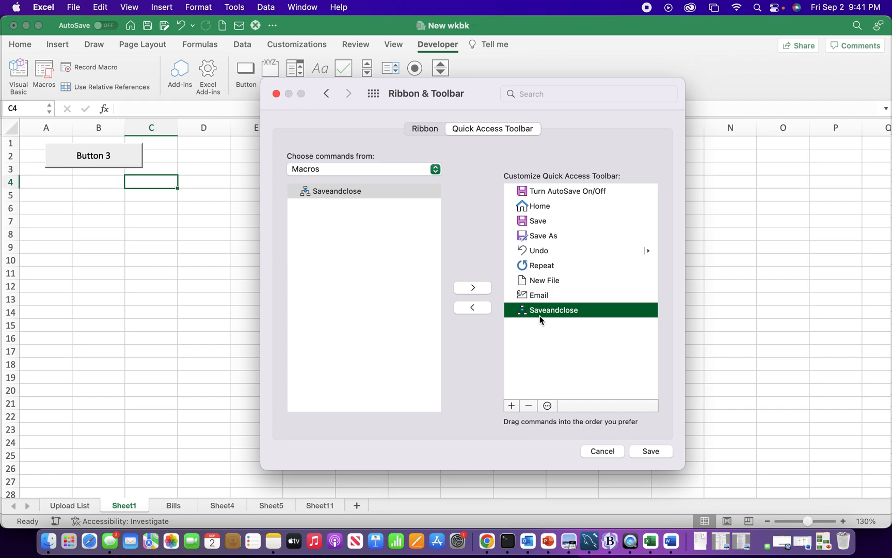
pyautogui.moveTo(547, 405)
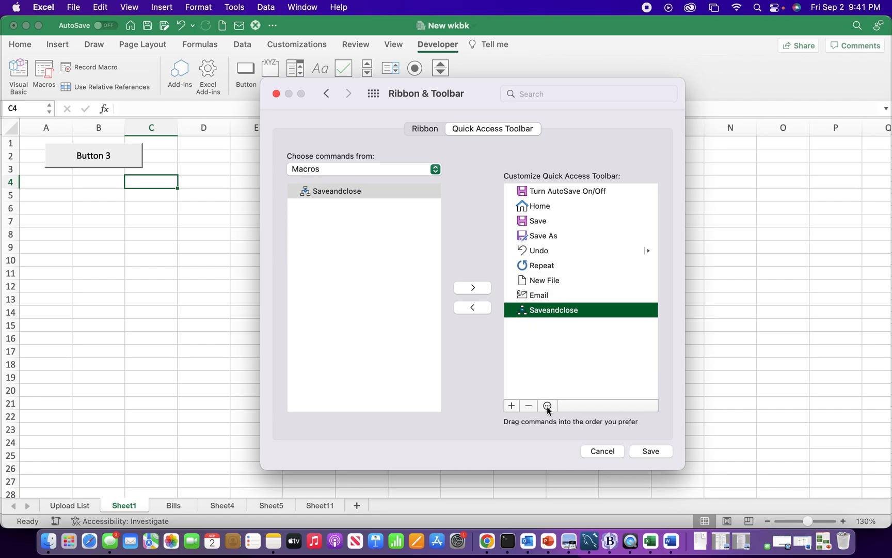
# - Rename the new toolbar command to Save & Close with its own symbol and save the customization
pyautogui.click(546, 405)
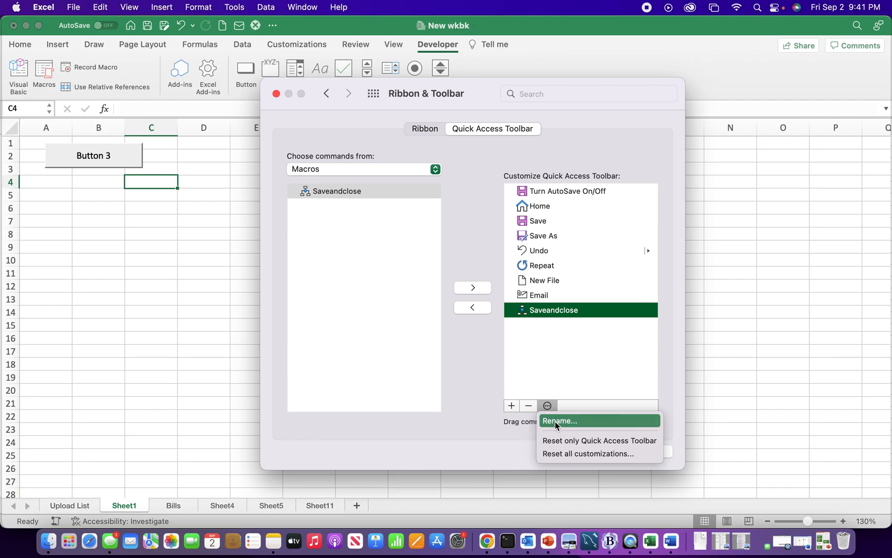
pyautogui.click(560, 421)
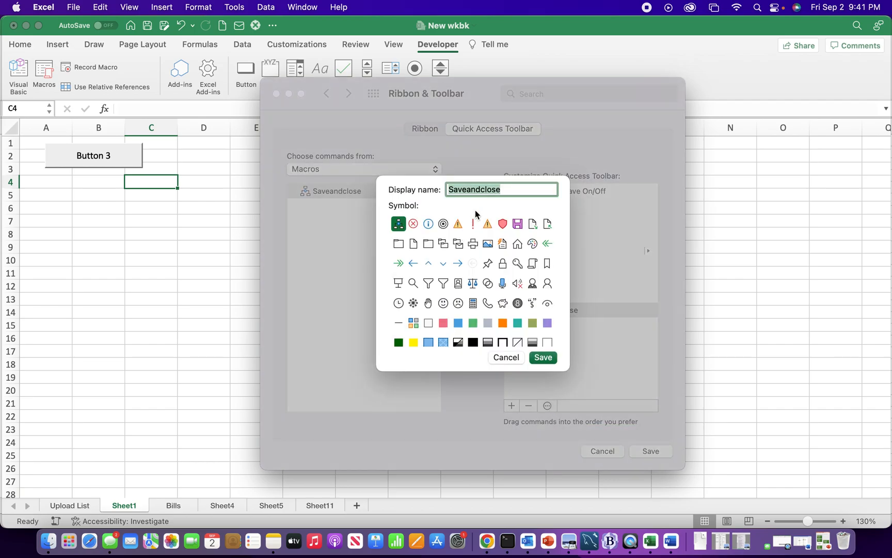
pyautogui.click(414, 223)
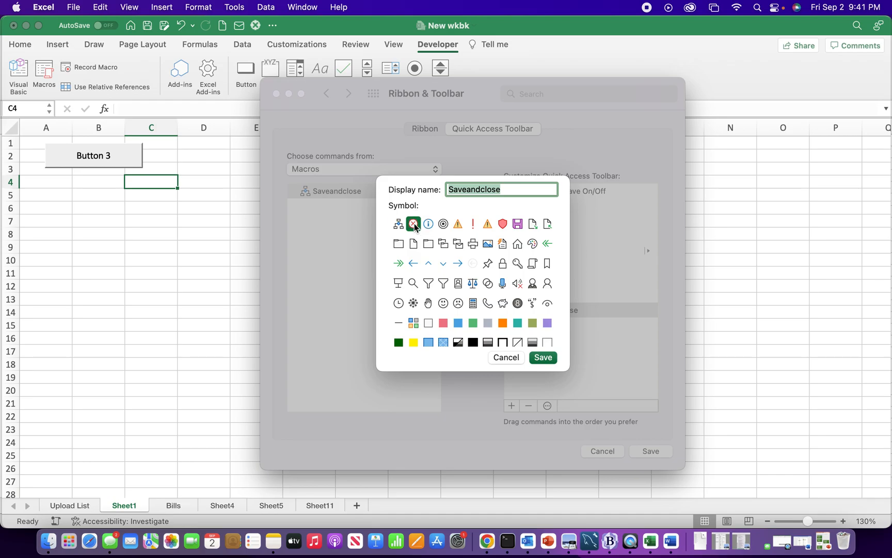
pyautogui.press('backspace')
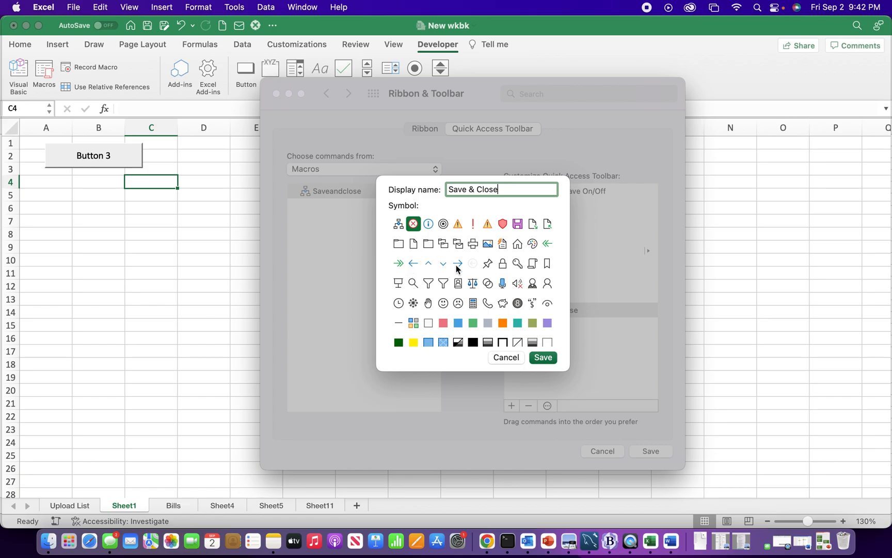
pyautogui.moveTo(472, 307)
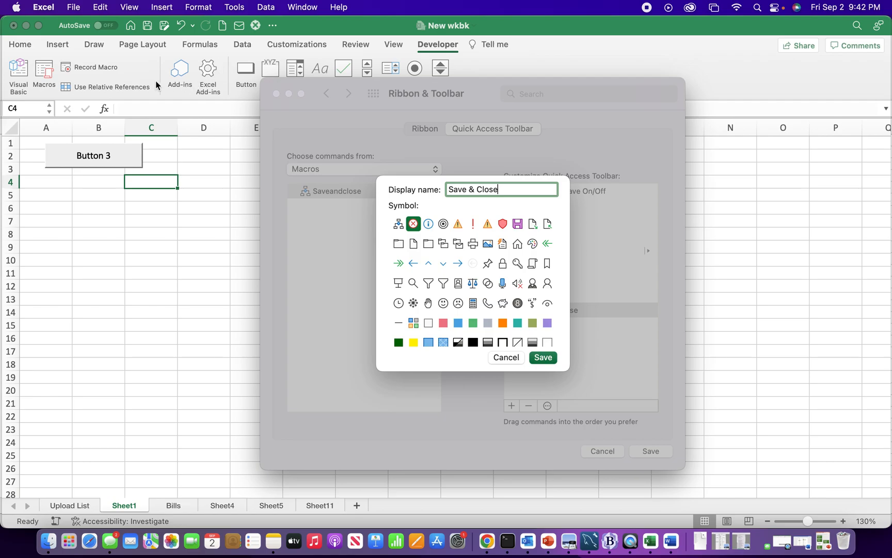
pyautogui.moveTo(137, 72)
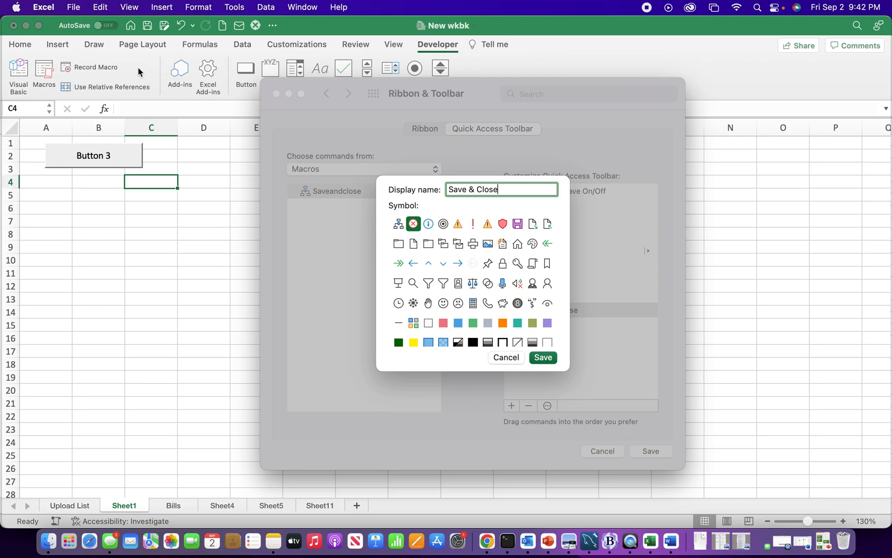
pyautogui.moveTo(183, 79)
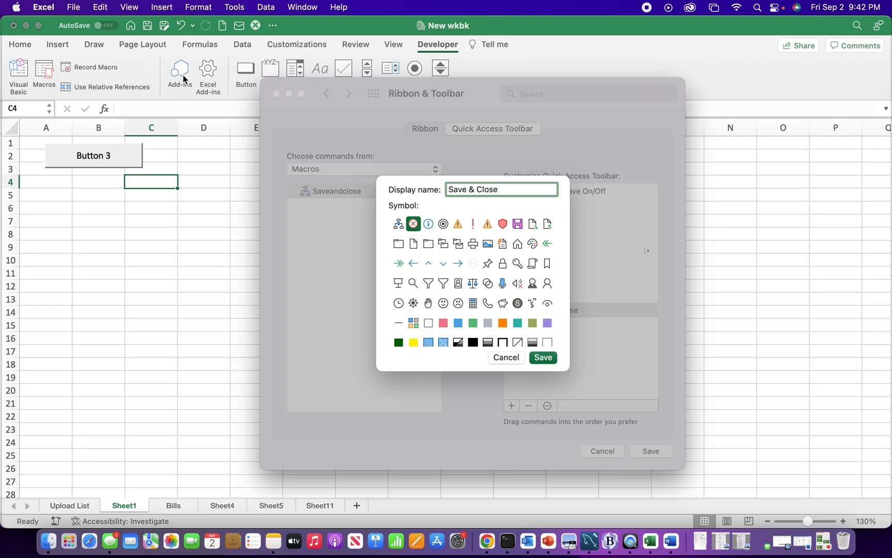
pyautogui.moveTo(225, 36)
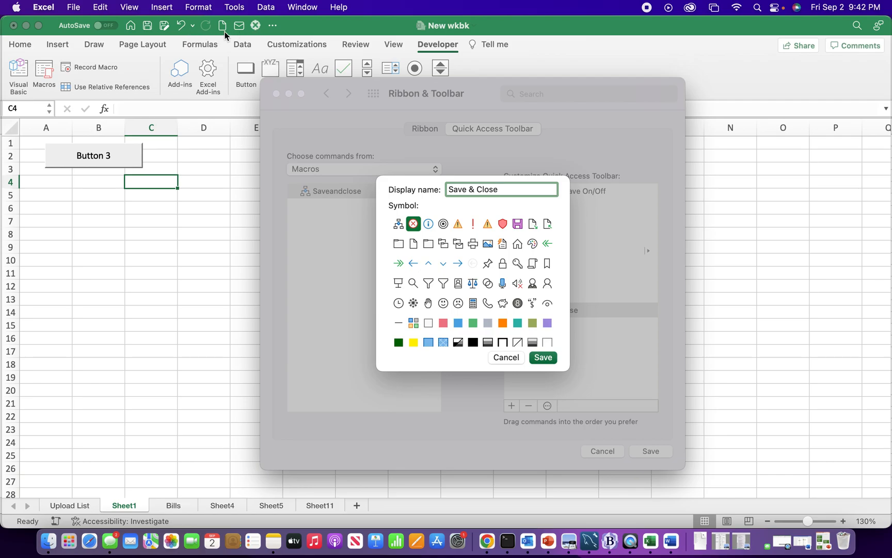
pyautogui.click(542, 358)
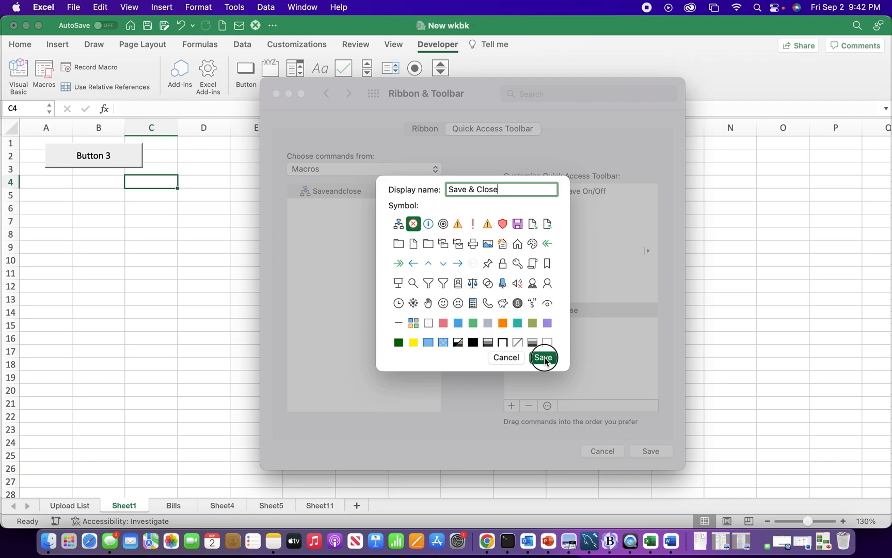
pyautogui.click(542, 358)
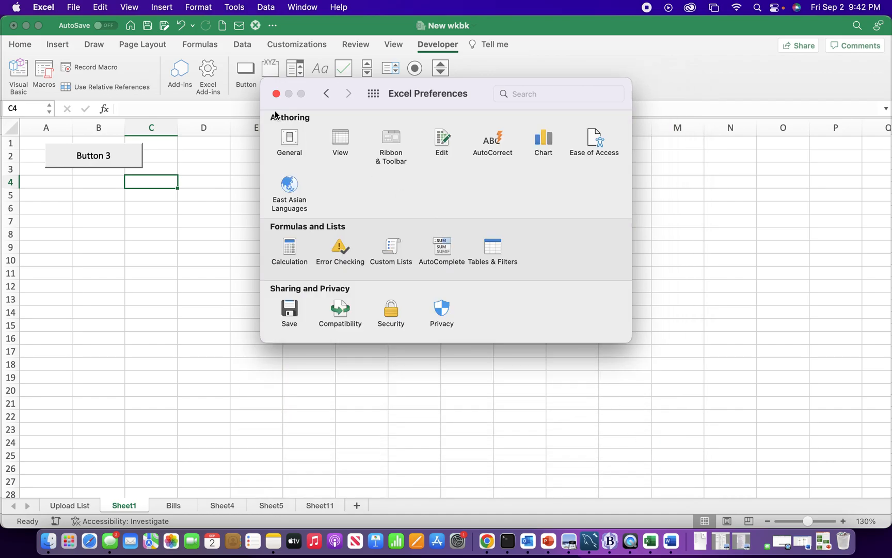
# - Close Preferences and return to the Home tab on the Button 3 worksheet
pyautogui.click(275, 93)
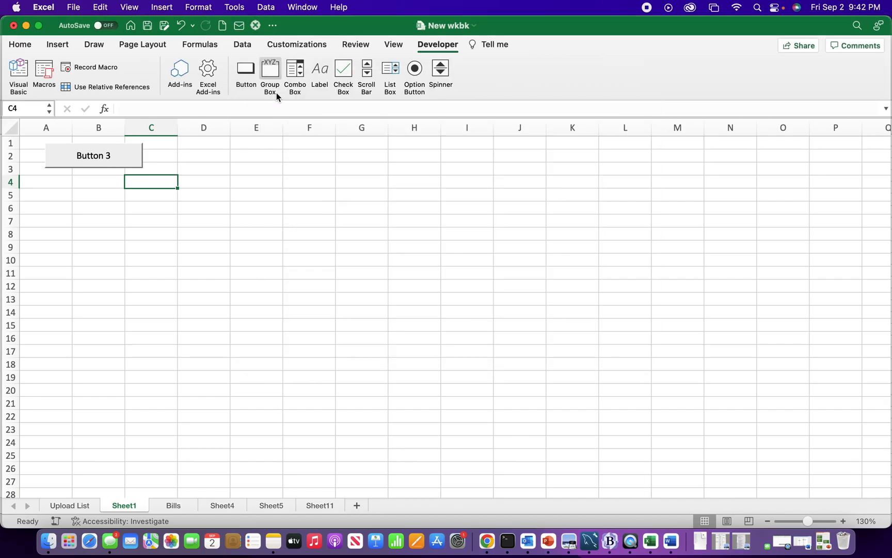
pyautogui.click(255, 181)
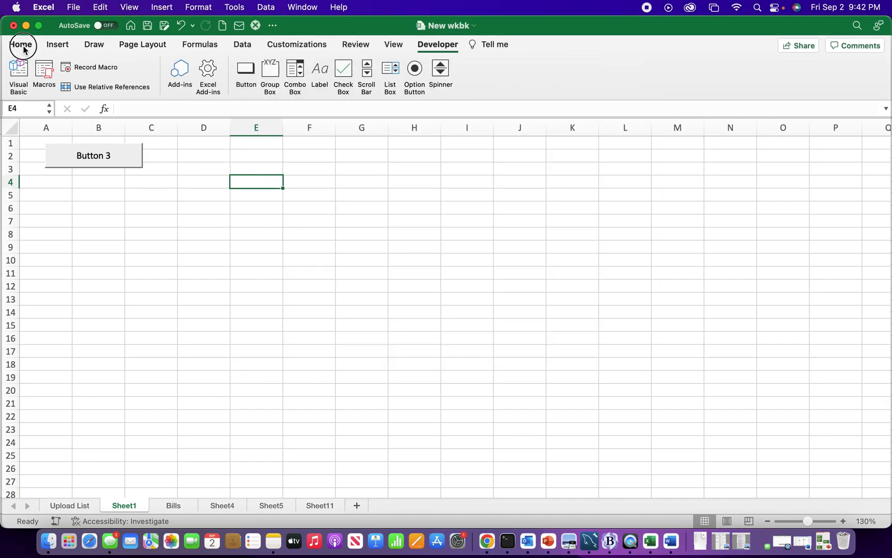
pyautogui.click(20, 45)
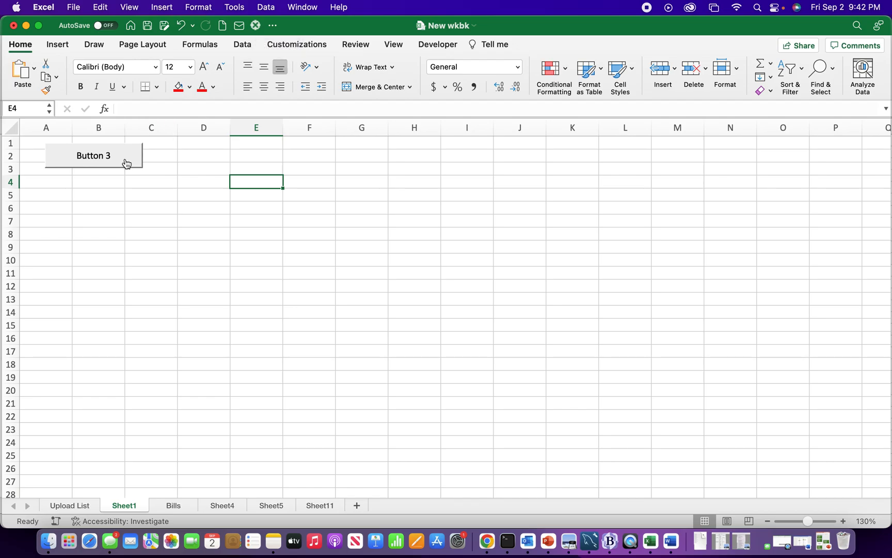
pyautogui.moveTo(121, 162)
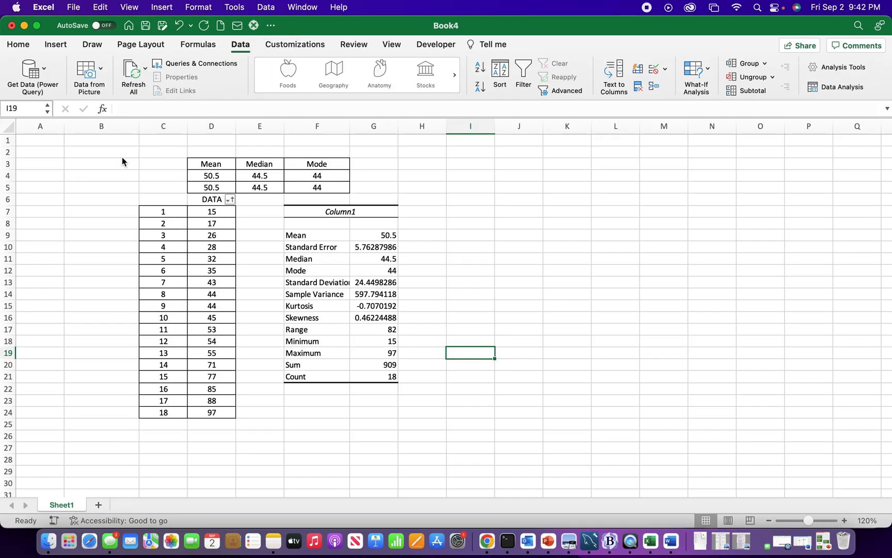
# - Reopen New wkbk.xlsm via File > Open with macros enabled
pyautogui.click(73, 8)
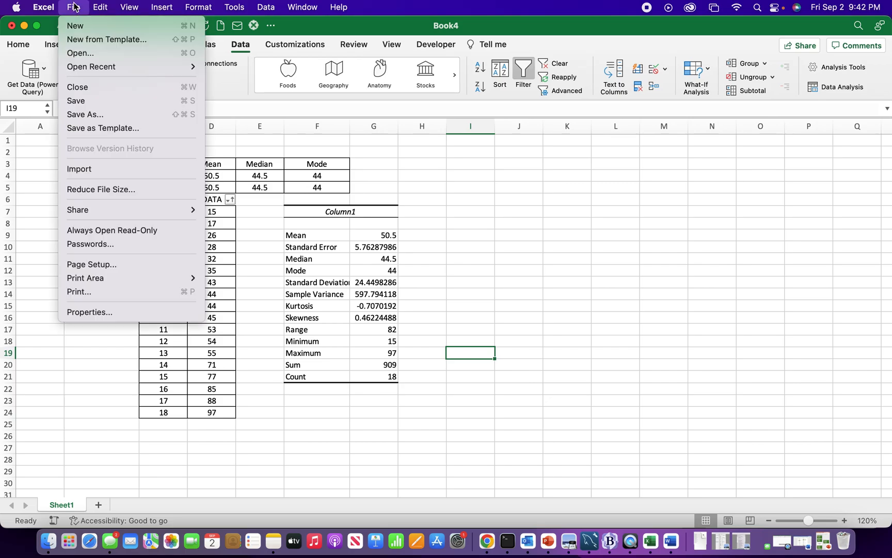
pyautogui.moveTo(80, 52)
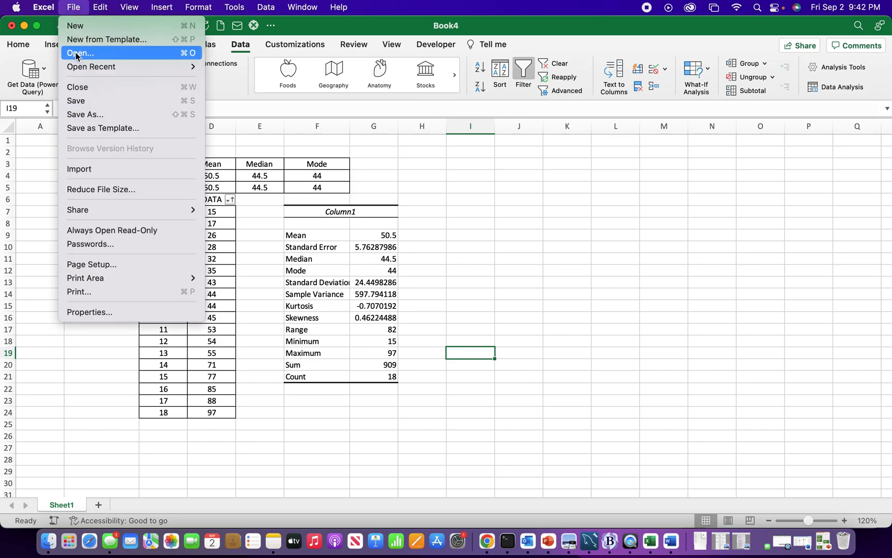
pyautogui.click(80, 53)
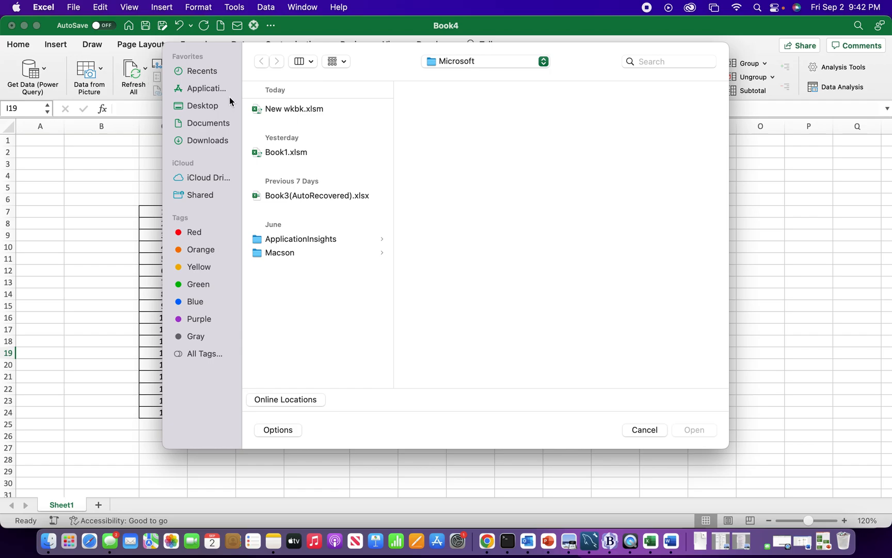
pyautogui.doubleClick(294, 109)
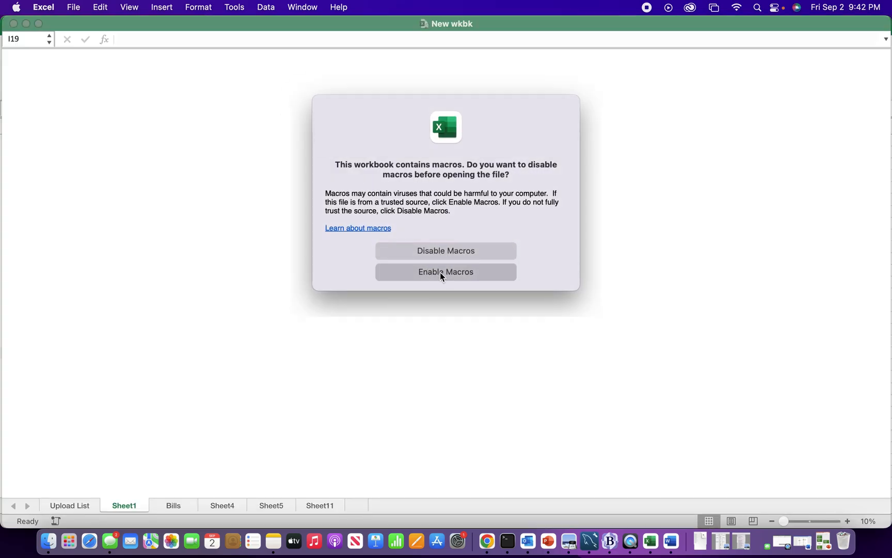
pyautogui.click(445, 272)
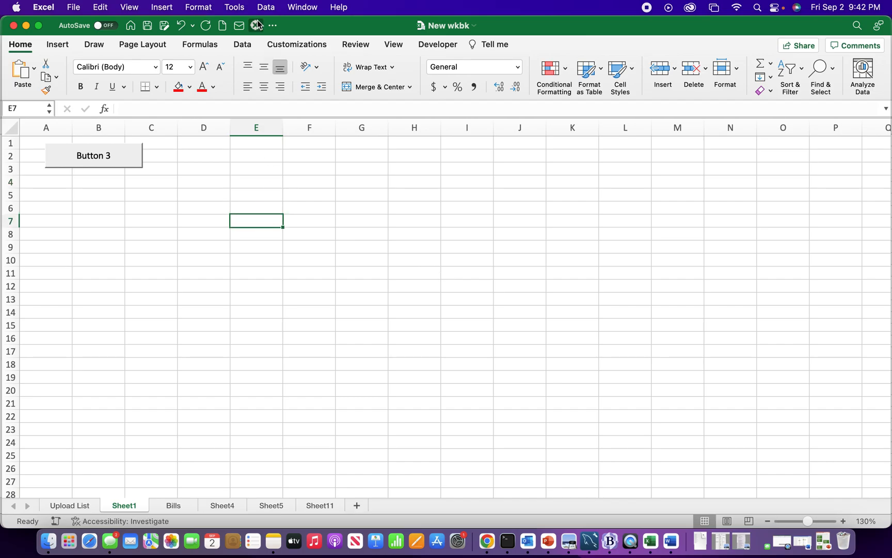